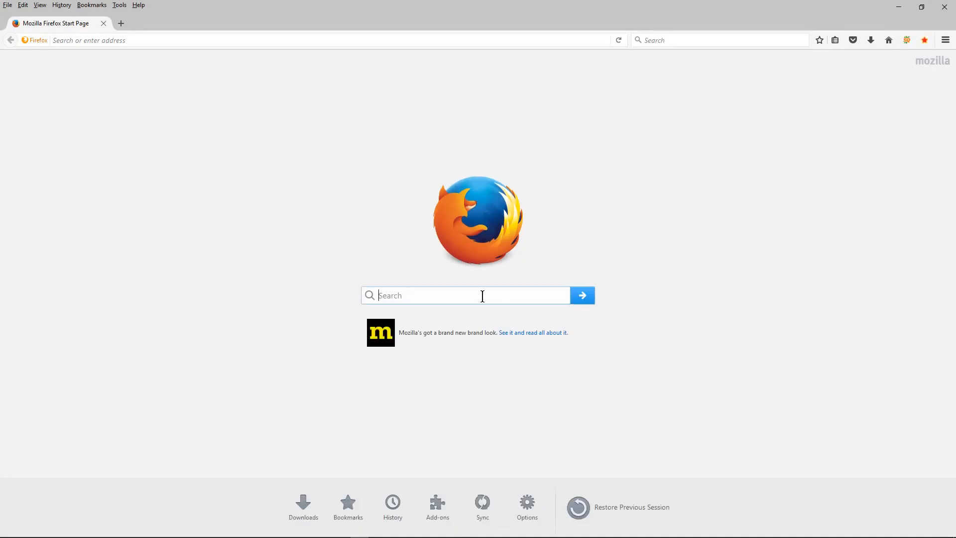
Search Firefox for 'open office' and open the official Apache OpenOffice site result
{"action": "type", "text": "open office"}
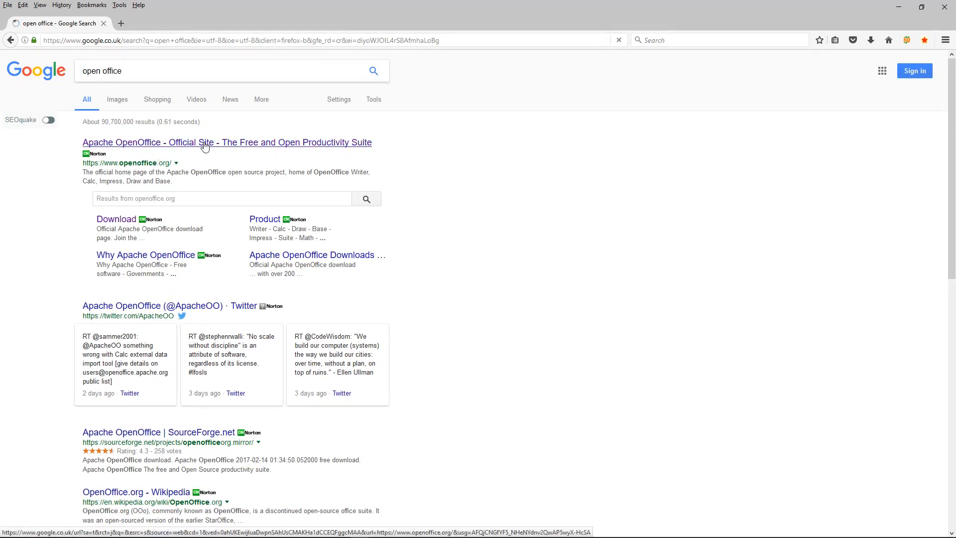
{"action": "left_click", "coordinate": [227, 142]}
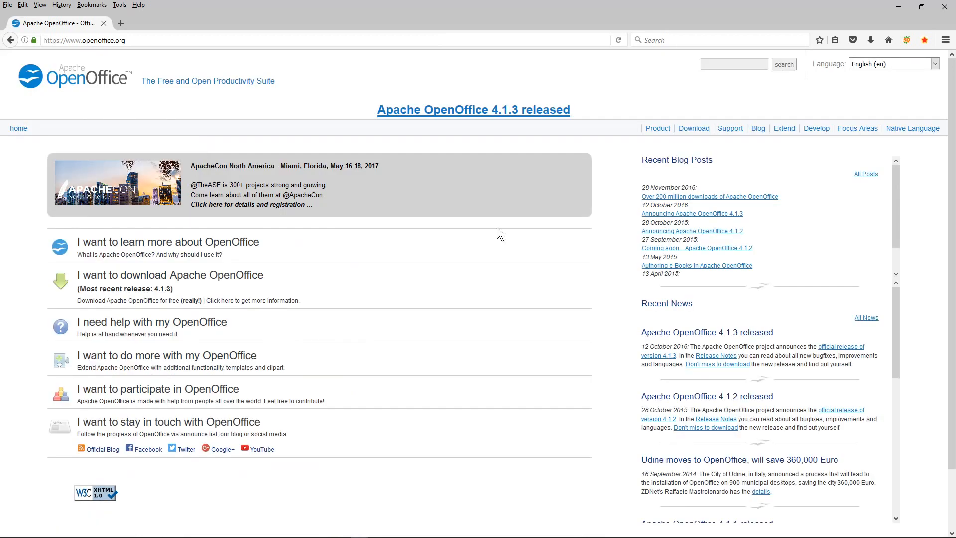
{"action": "mouse_move", "coordinate": [484, 125]}
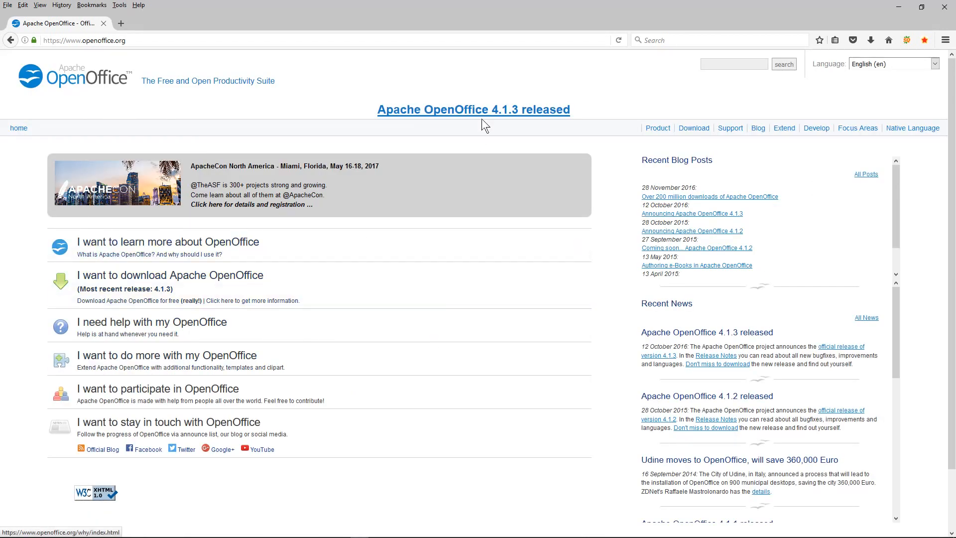
{"action": "mouse_move", "coordinate": [167, 248]}
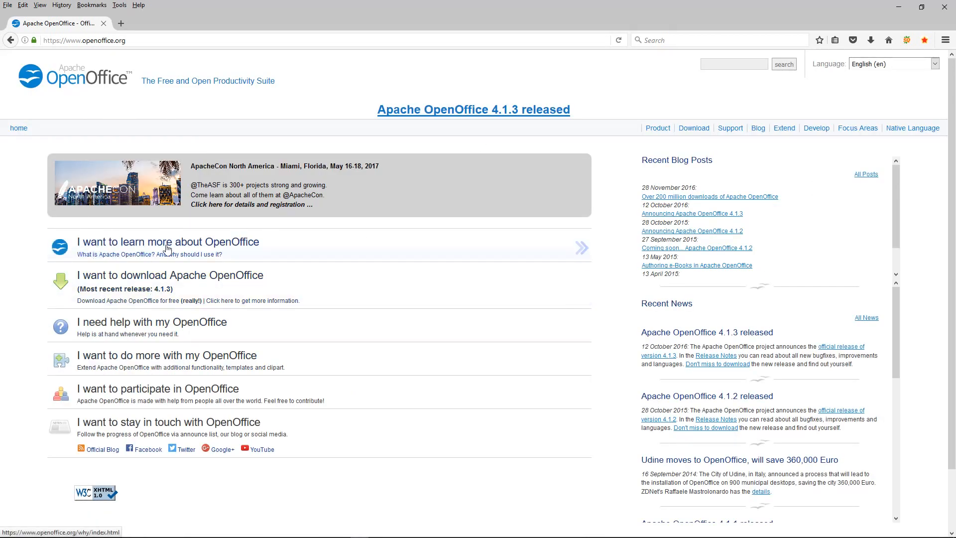
{"action": "mouse_move", "coordinate": [218, 282]}
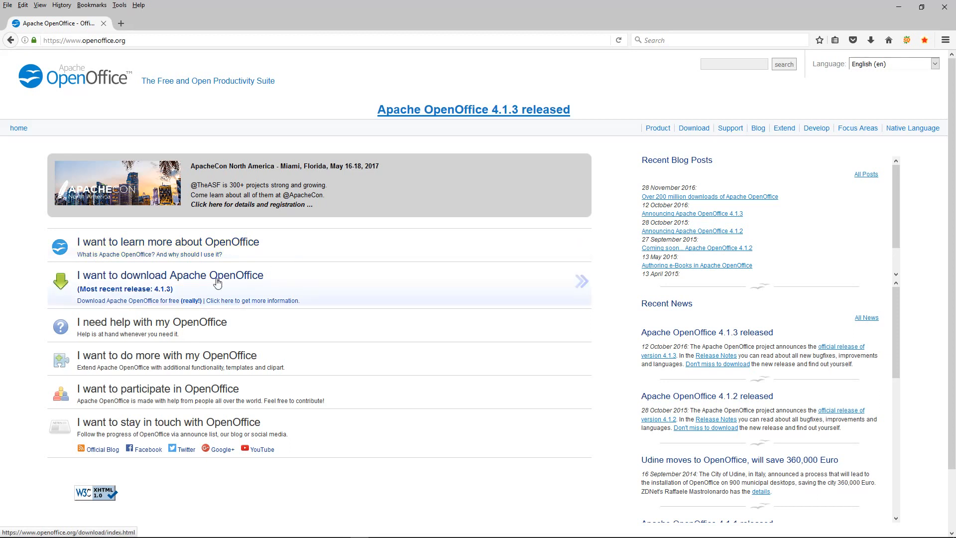
{"action": "mouse_move", "coordinate": [201, 247]}
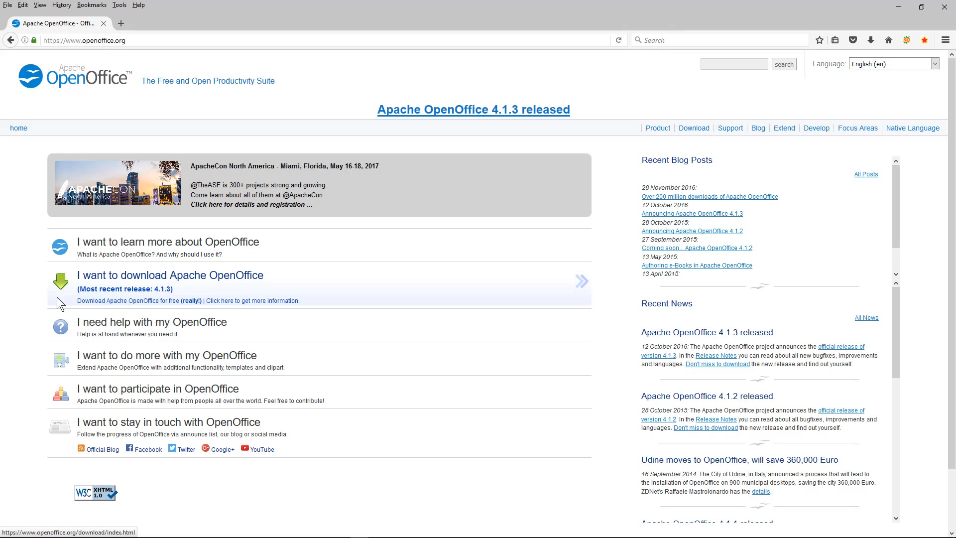
Reach the download page and keep Windows (EXE), English (US) and version 4.1.3 selected
{"action": "left_click", "coordinate": [169, 275]}
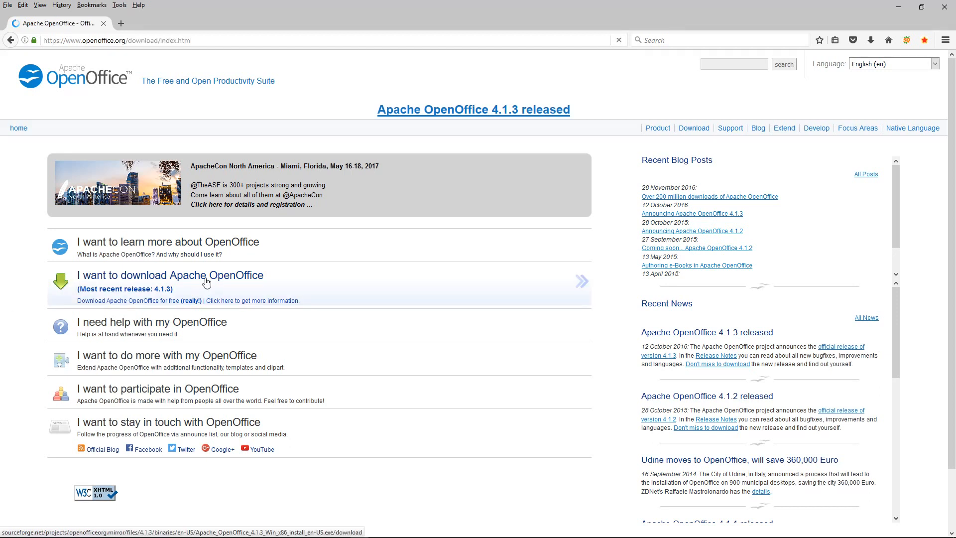
{"action": "left_click", "coordinate": [171, 275]}
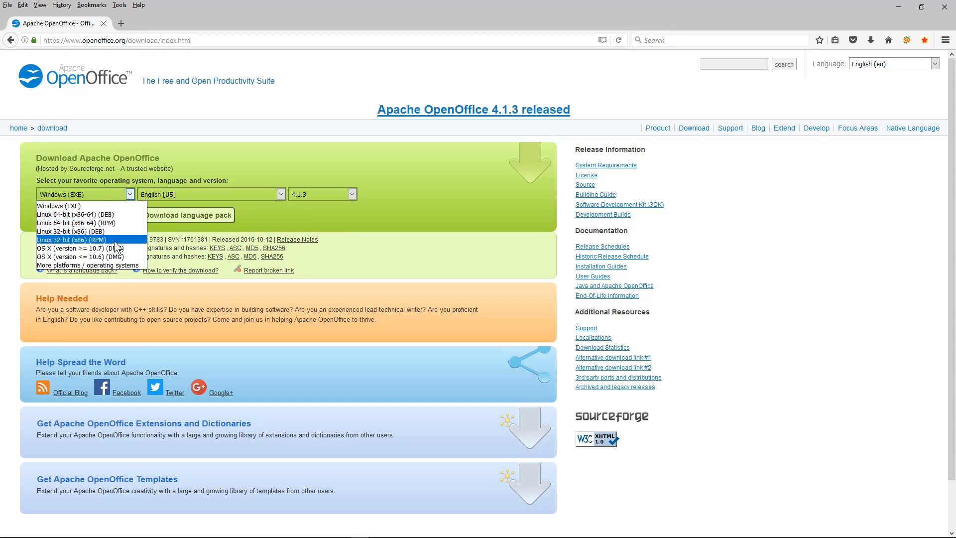
{"action": "mouse_move", "coordinate": [92, 248]}
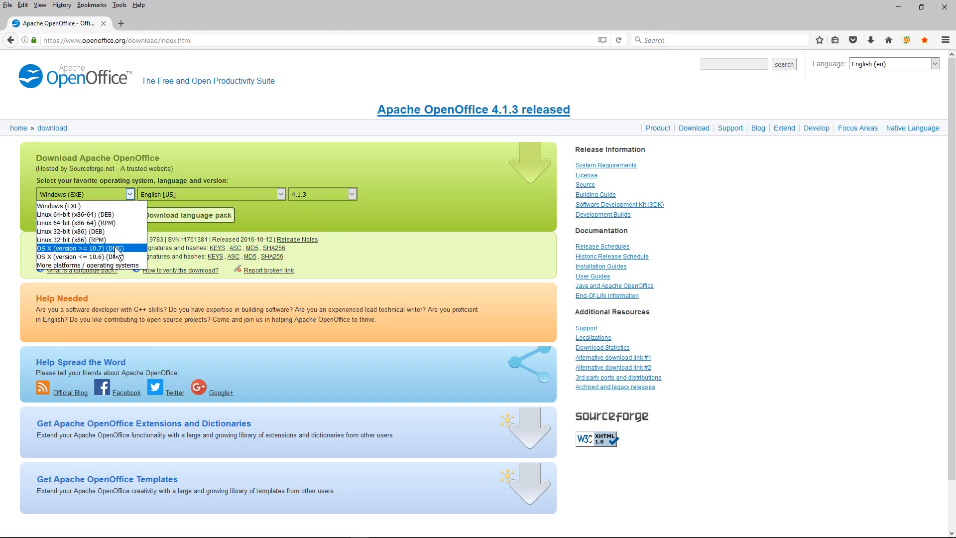
{"action": "mouse_move", "coordinate": [86, 223]}
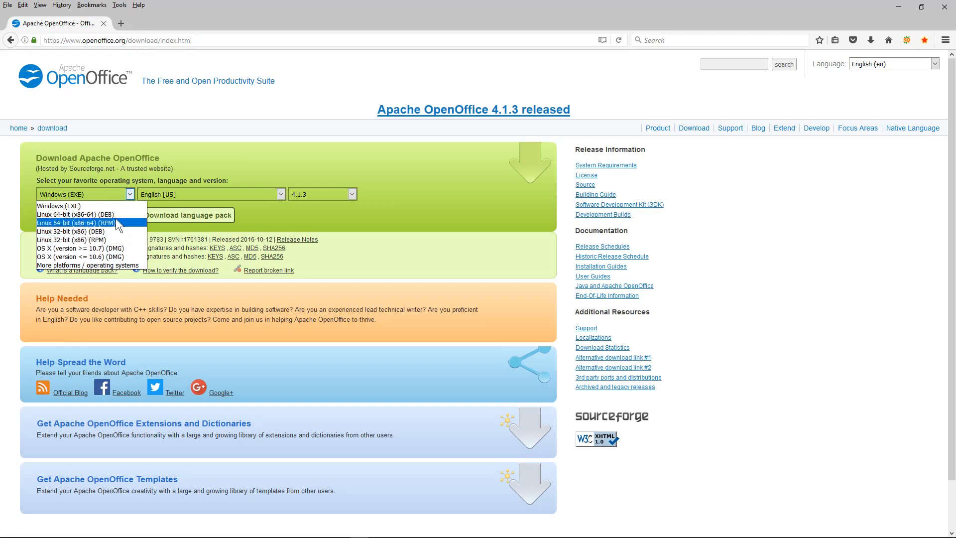
{"action": "mouse_move", "coordinate": [59, 205]}
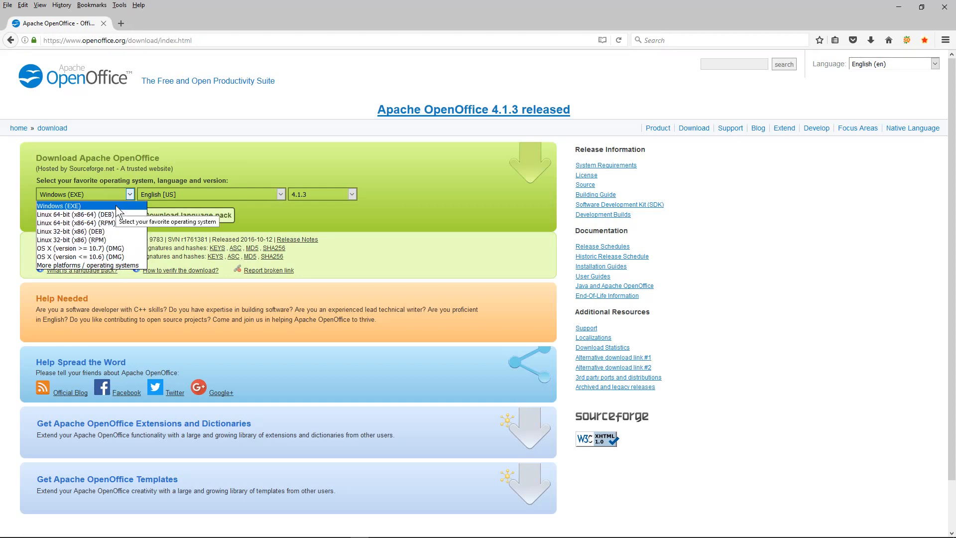
{"action": "left_click", "coordinate": [82, 194]}
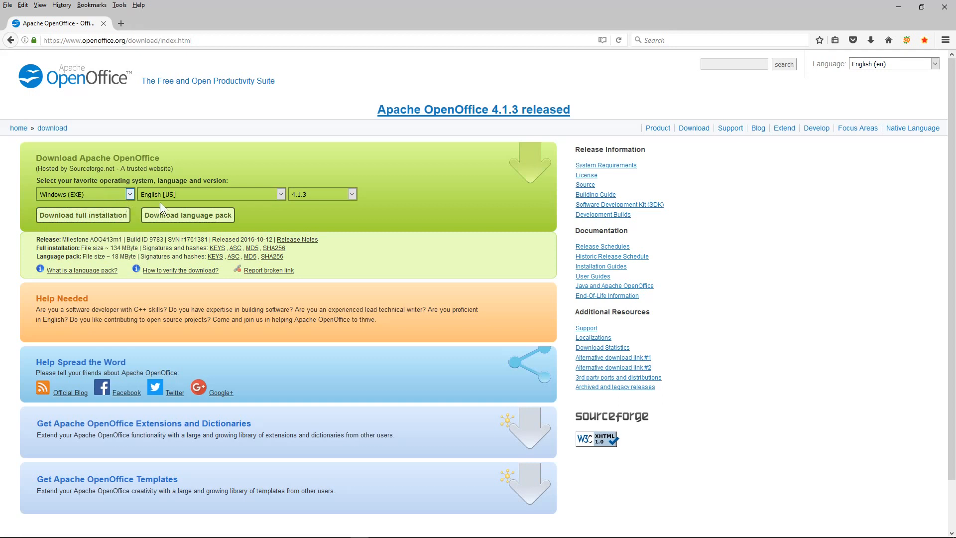
{"action": "left_click", "coordinate": [351, 194]}
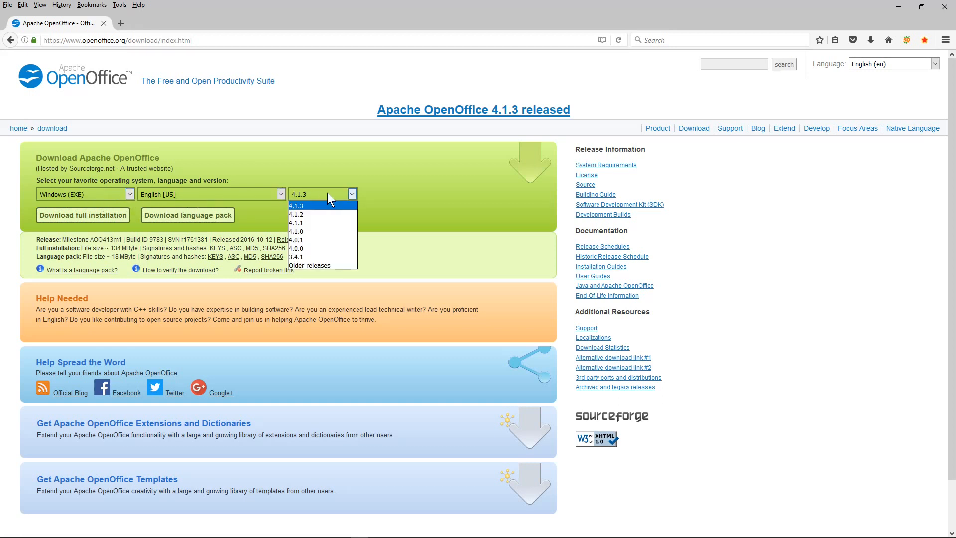
{"action": "mouse_move", "coordinate": [330, 265]}
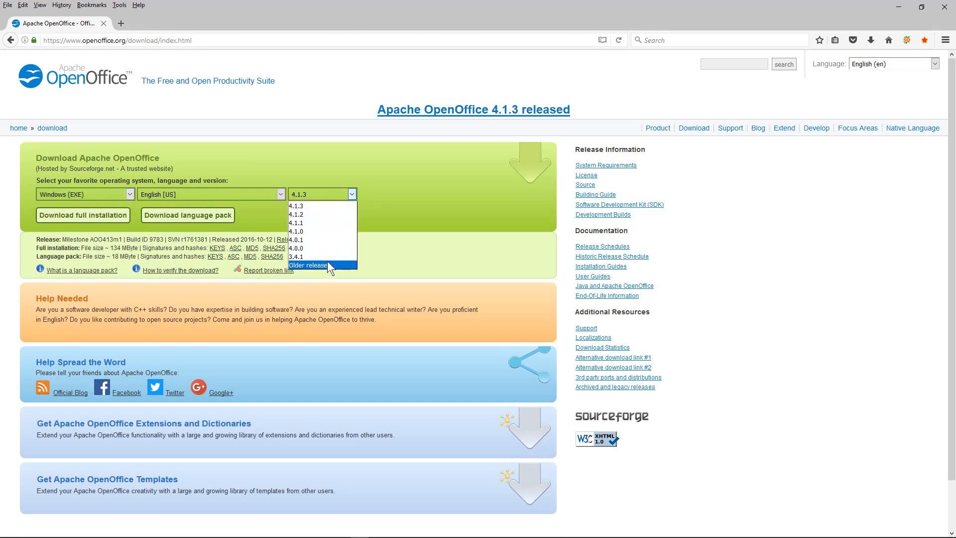
{"action": "mouse_move", "coordinate": [326, 255]}
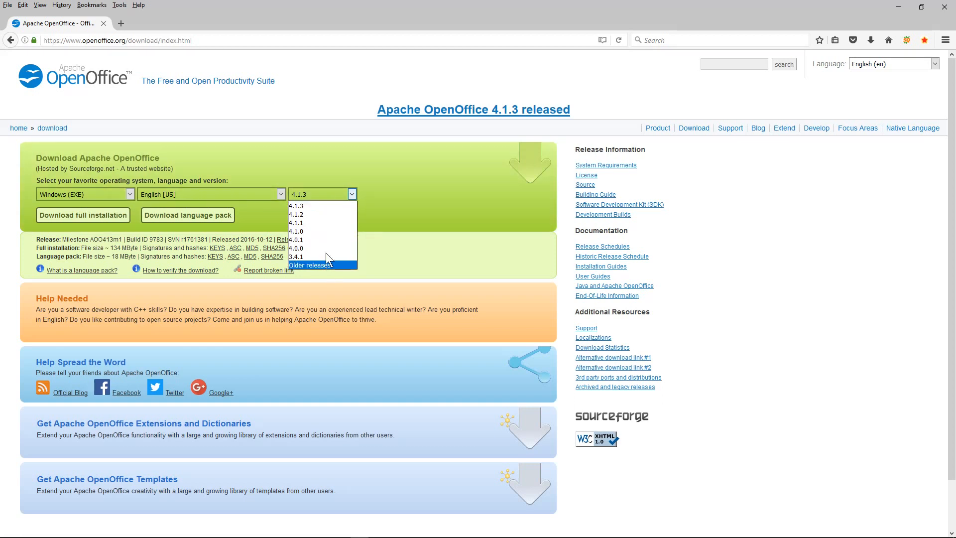
{"action": "left_click", "coordinate": [322, 194]}
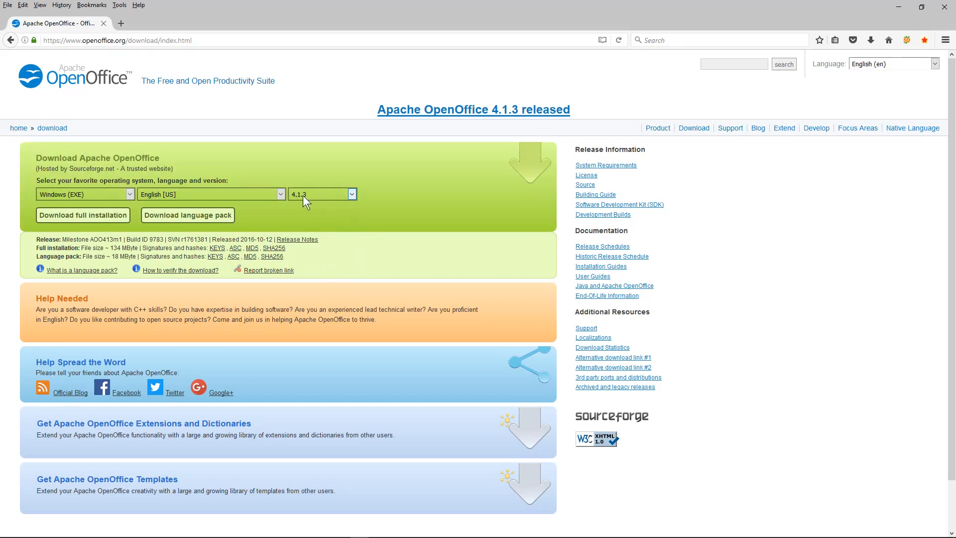
{"action": "mouse_move", "coordinate": [189, 215]}
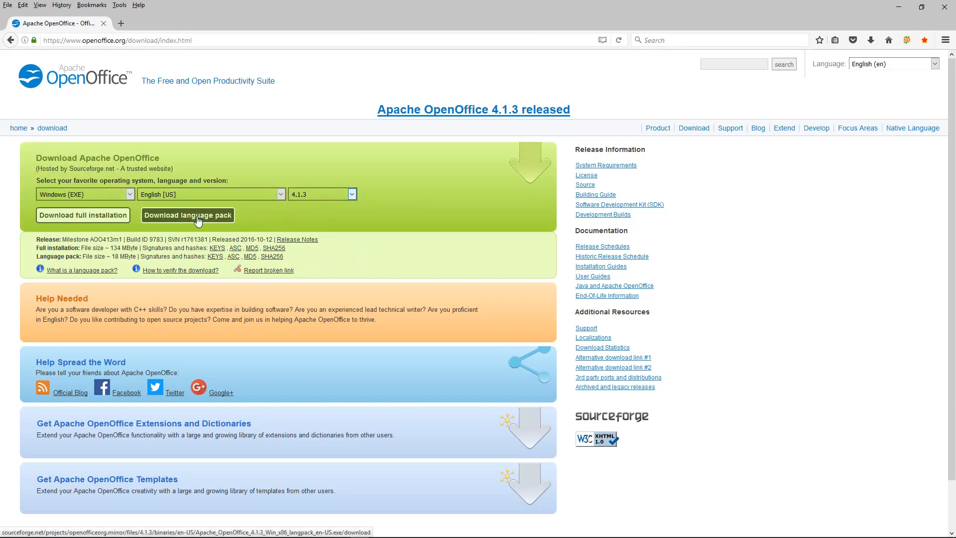
{"action": "mouse_move", "coordinate": [191, 218]}
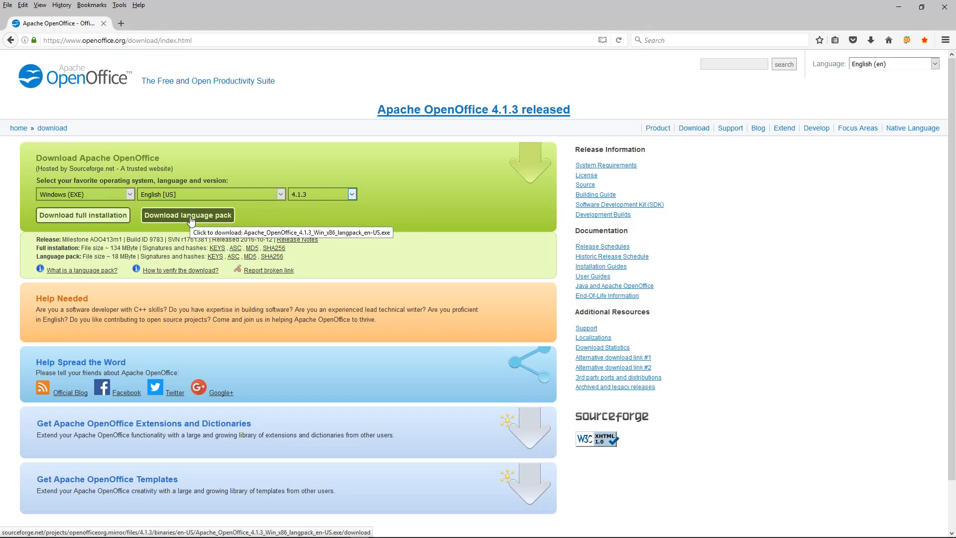
{"action": "mouse_move", "coordinate": [83, 215]}
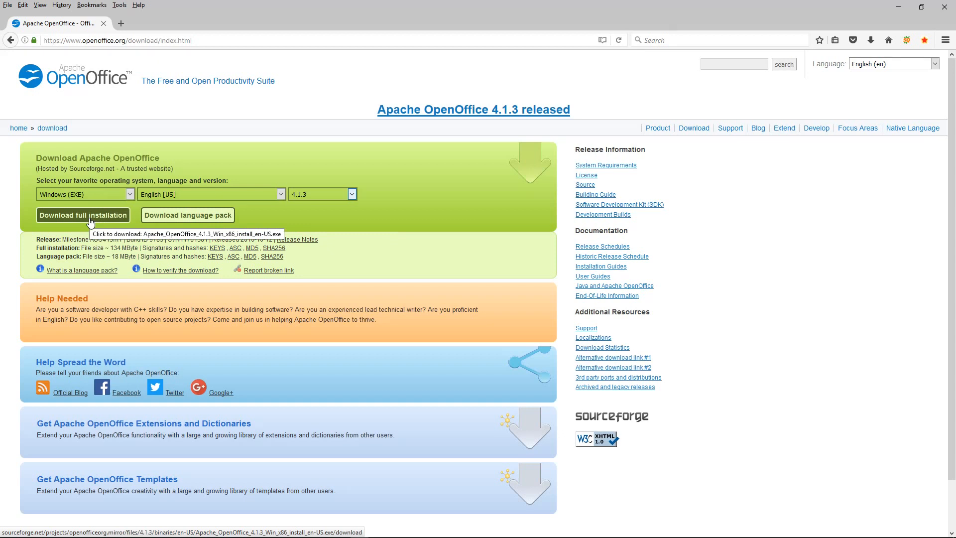
Download the full Windows installation, save the file, and watch progress in the Downloads panel
{"action": "left_click", "coordinate": [83, 215]}
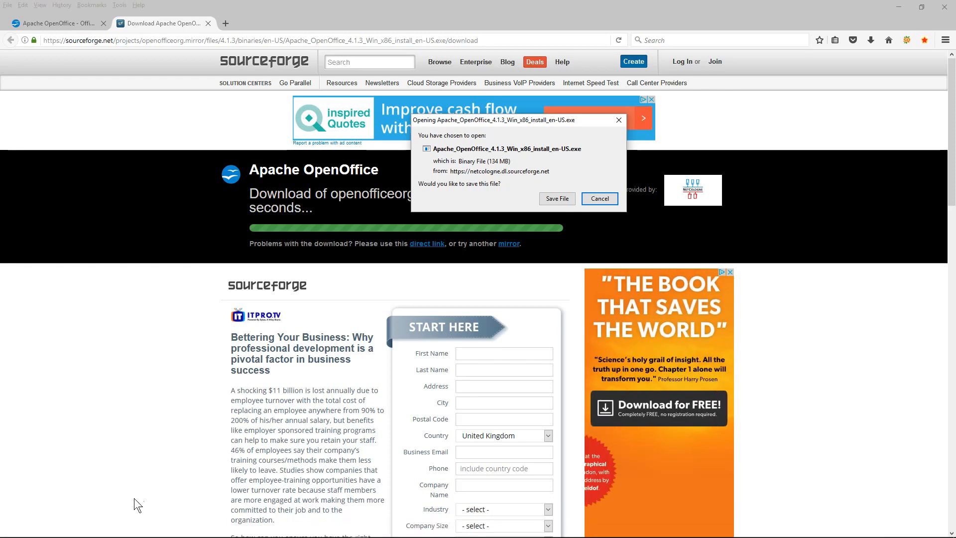
{"action": "mouse_move", "coordinate": [436, 178]}
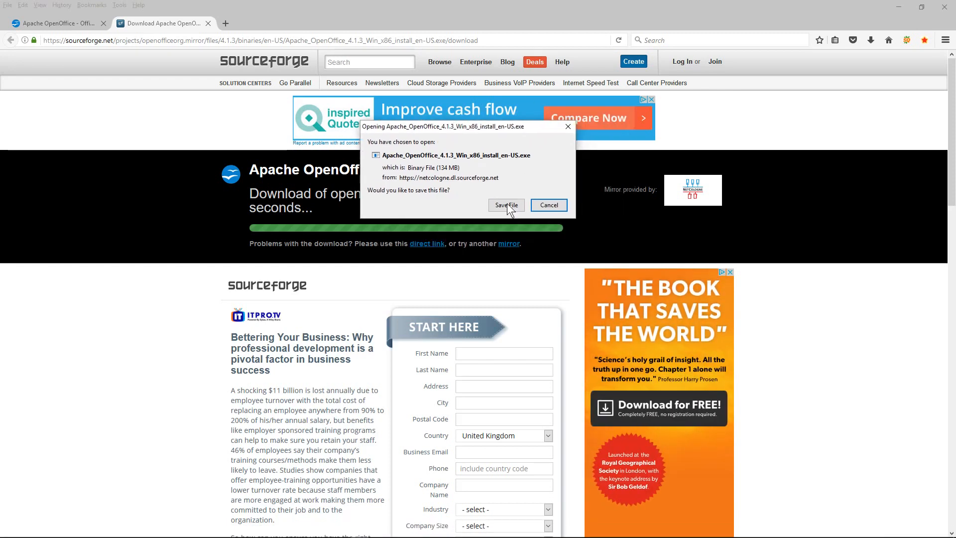
{"action": "left_click", "coordinate": [506, 205]}
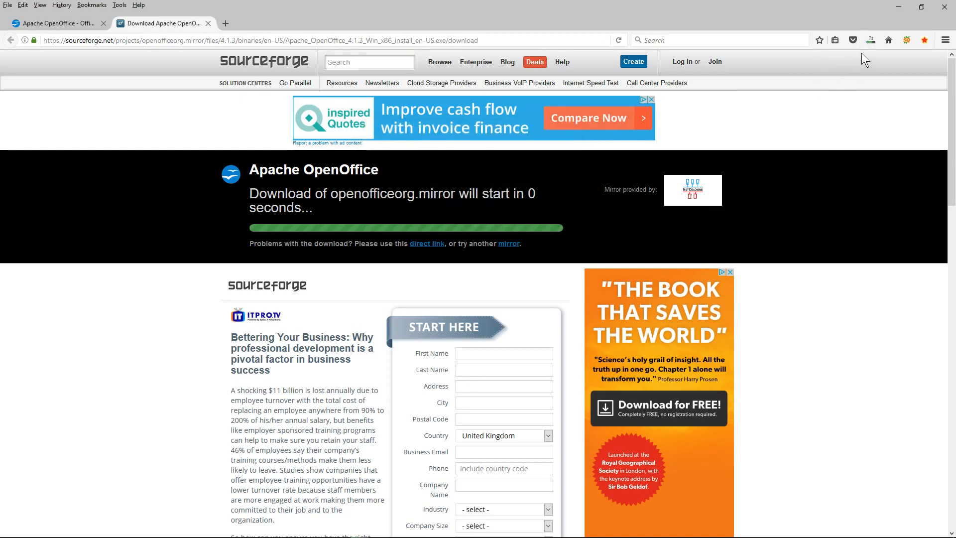
{"action": "left_click", "coordinate": [870, 40]}
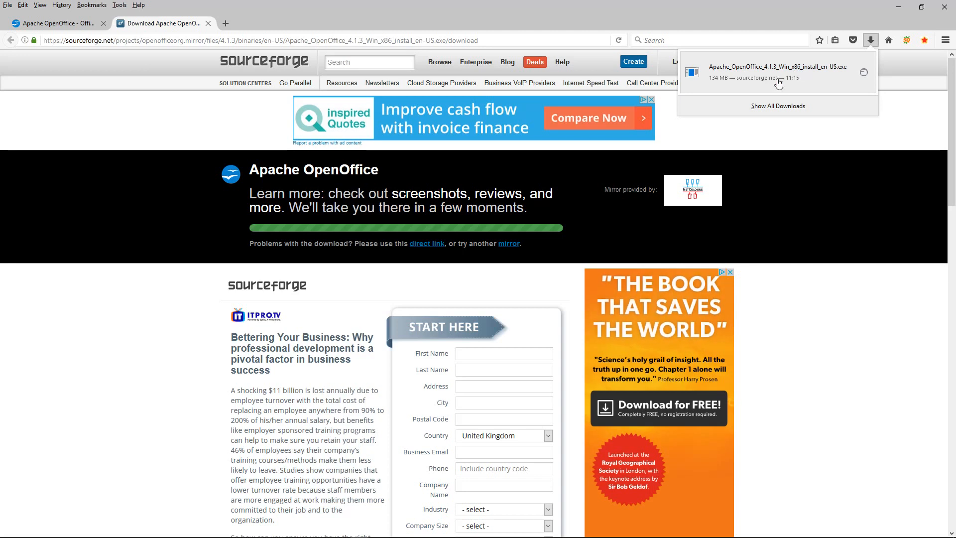
{"action": "mouse_move", "coordinate": [778, 72]}
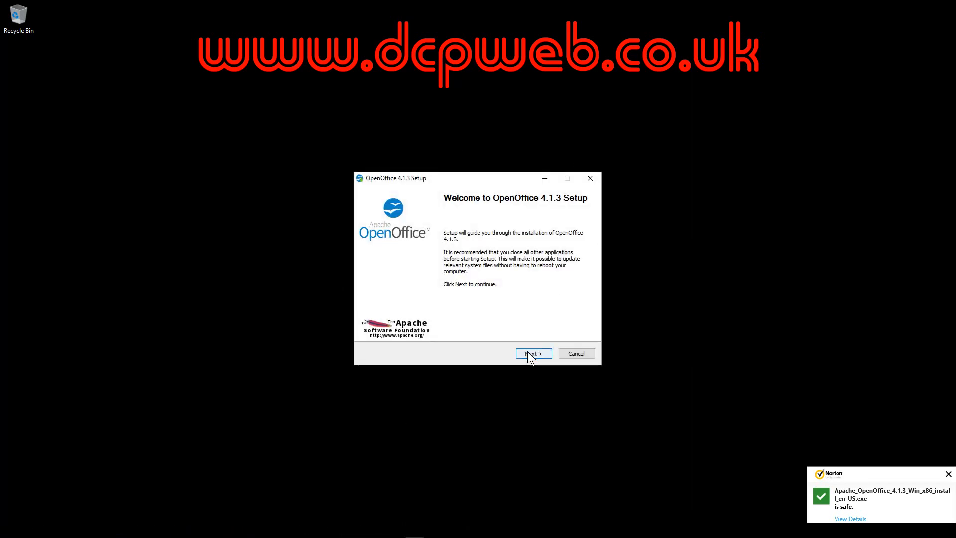
Accept the default destination folder and unpack the OpenOffice 4.1.3 setup files
{"action": "left_click", "coordinate": [531, 353]}
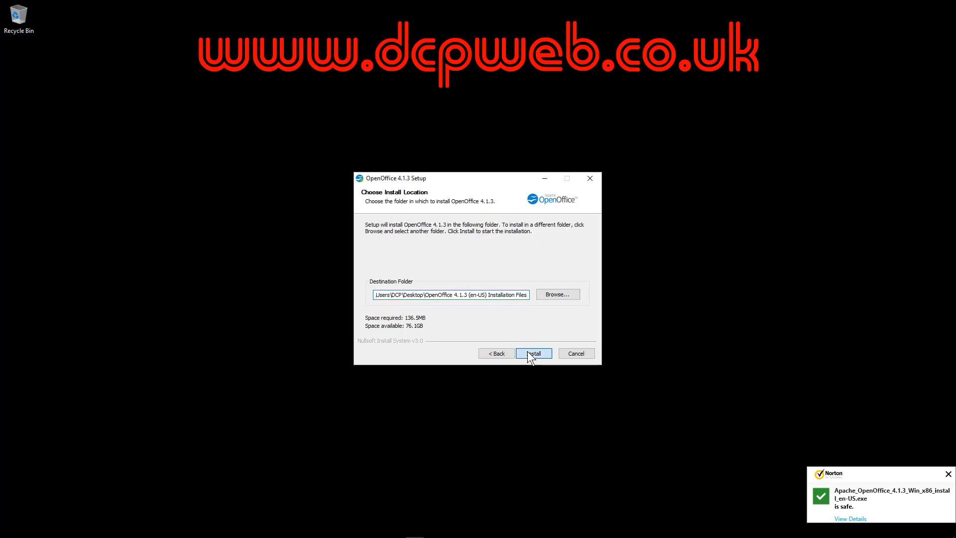
{"action": "left_click", "coordinate": [533, 353]}
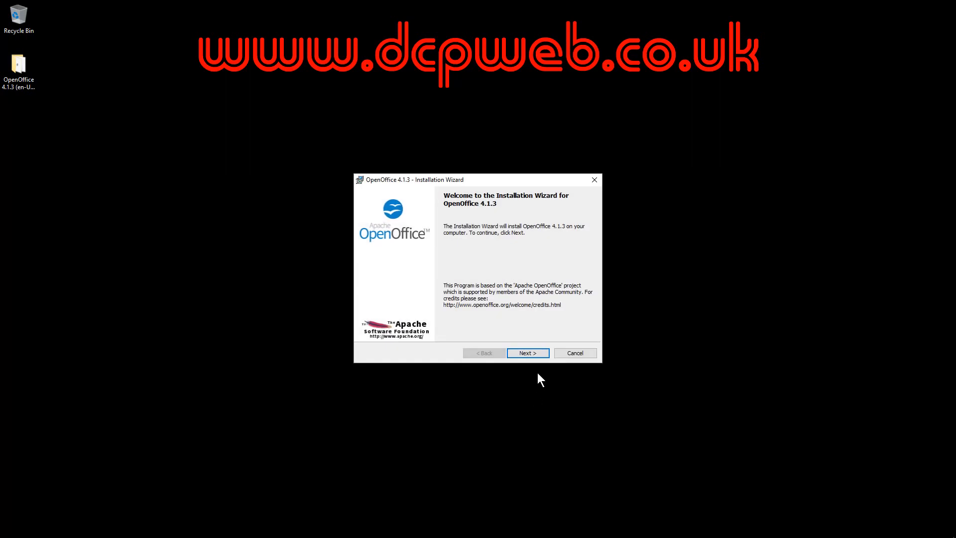
Clear the prefilled user name, keep Typical setup, and continue to Ready to Install
{"action": "left_click", "coordinate": [527, 353]}
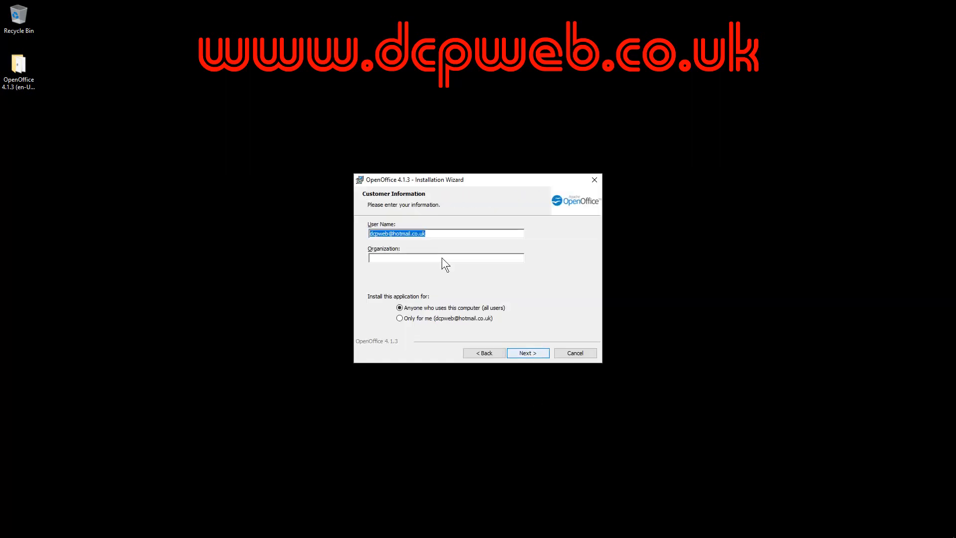
{"action": "mouse_move", "coordinate": [425, 244]}
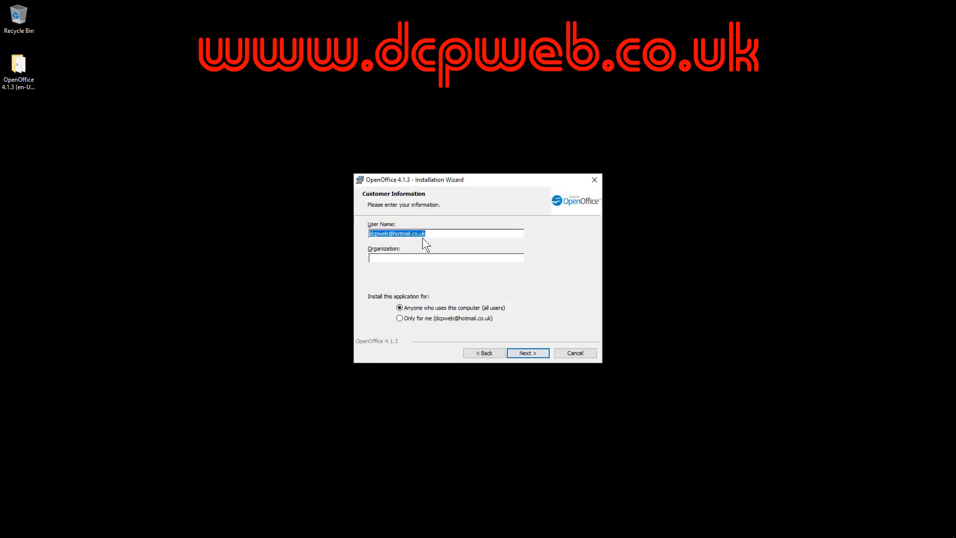
{"action": "key", "text": "Delete"}
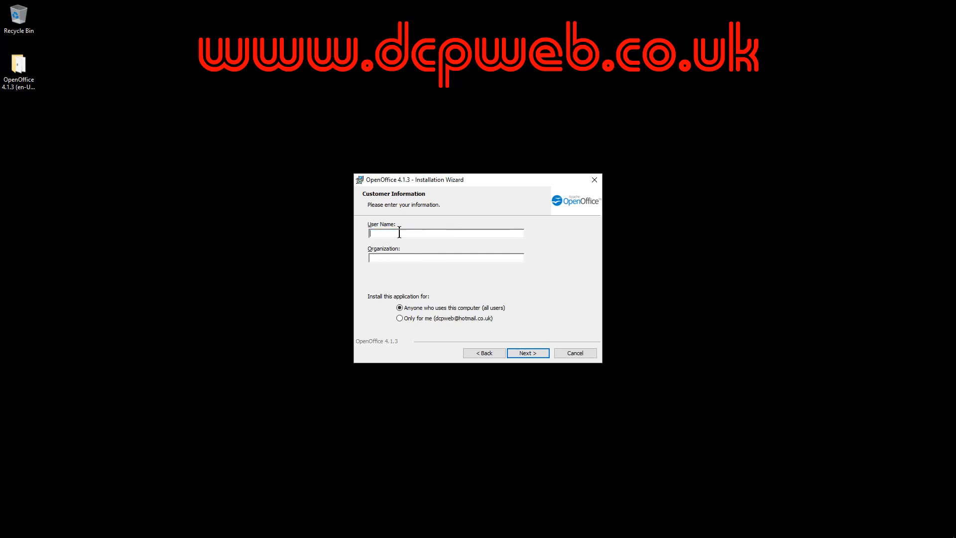
{"action": "mouse_move", "coordinate": [409, 221]}
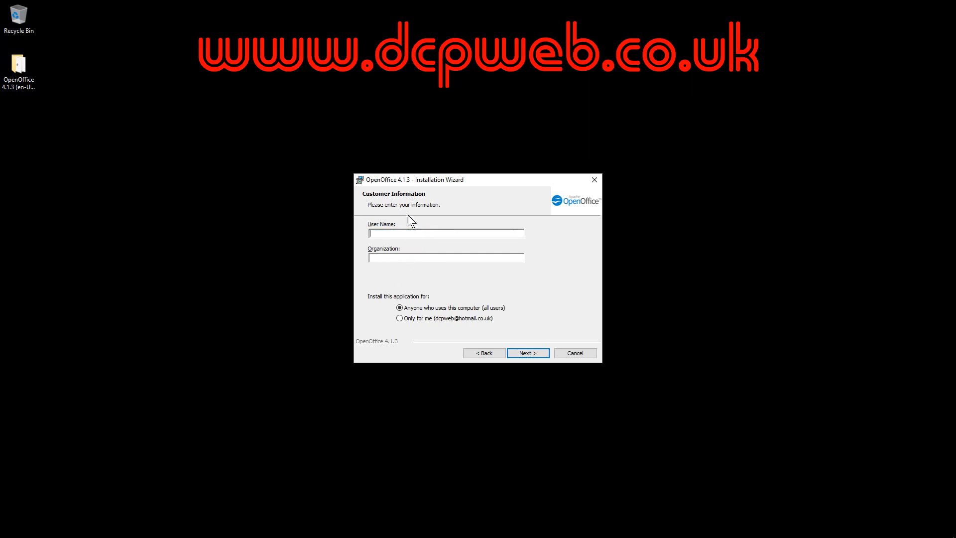
{"action": "mouse_move", "coordinate": [417, 250]}
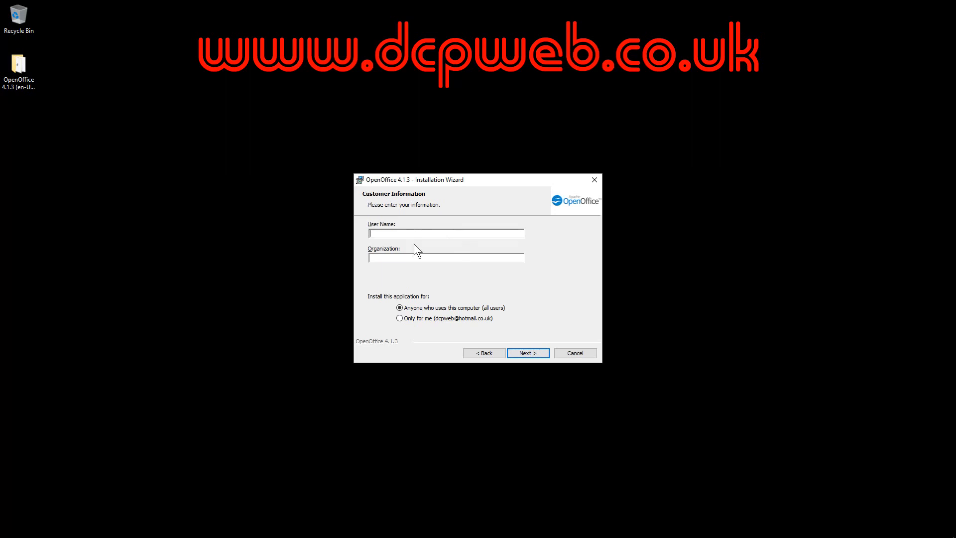
{"action": "left_click", "coordinate": [526, 352]}
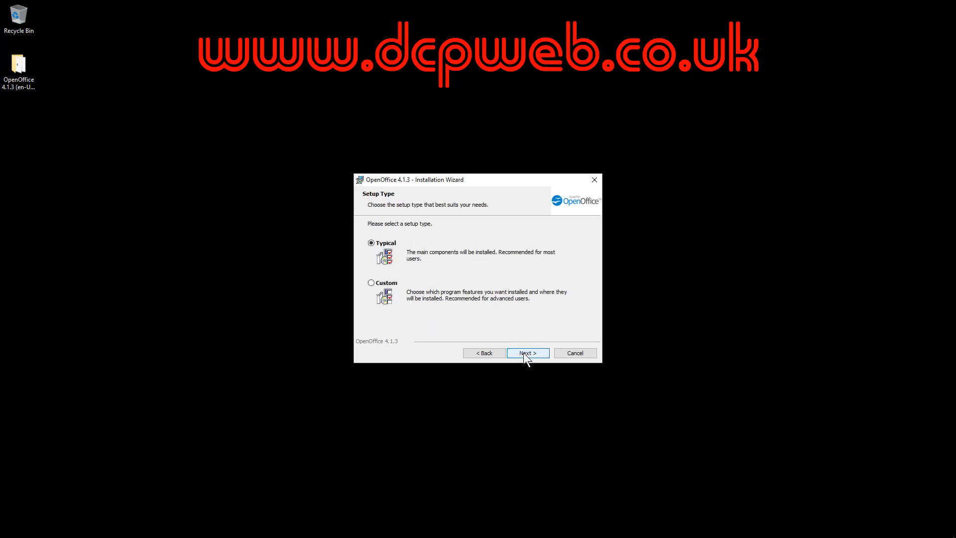
{"action": "left_click", "coordinate": [526, 352]}
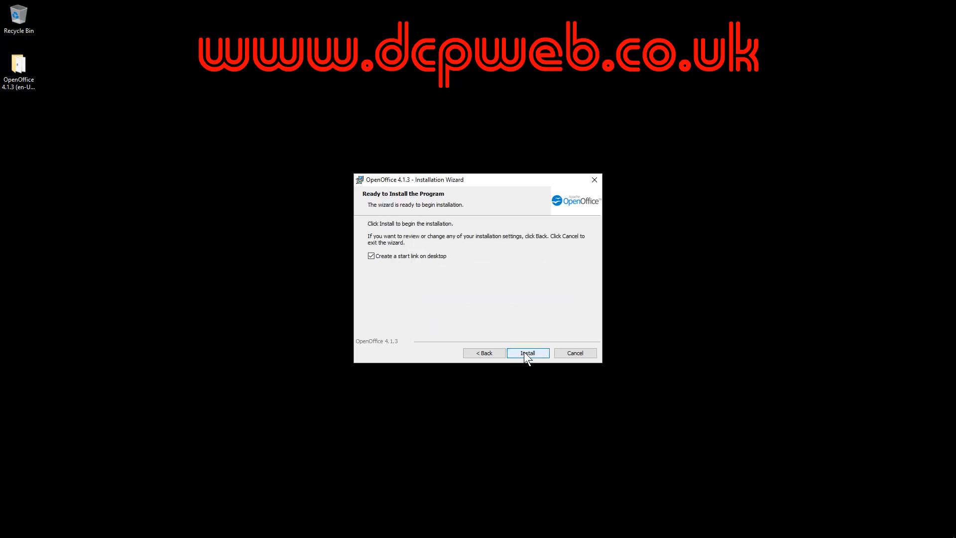
{"action": "mouse_move", "coordinate": [390, 267]}
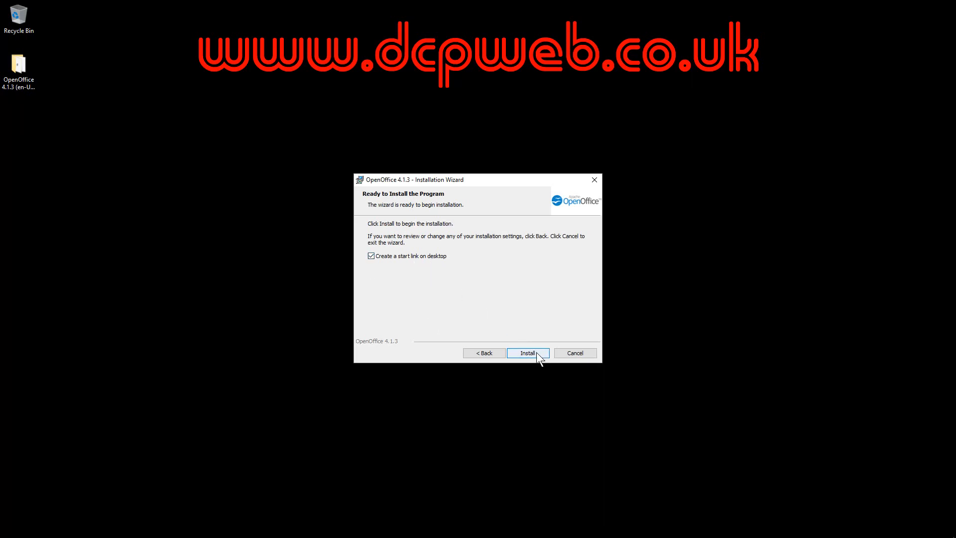
Install OpenOffice 4.1.3 and finish the completed installation wizard
{"action": "left_click", "coordinate": [527, 352]}
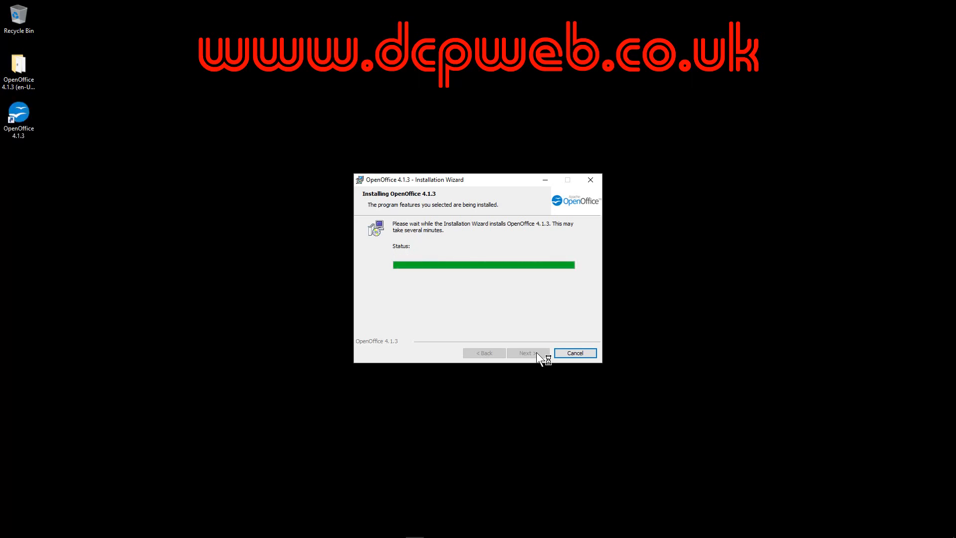
{"action": "mouse_move", "coordinate": [528, 356]}
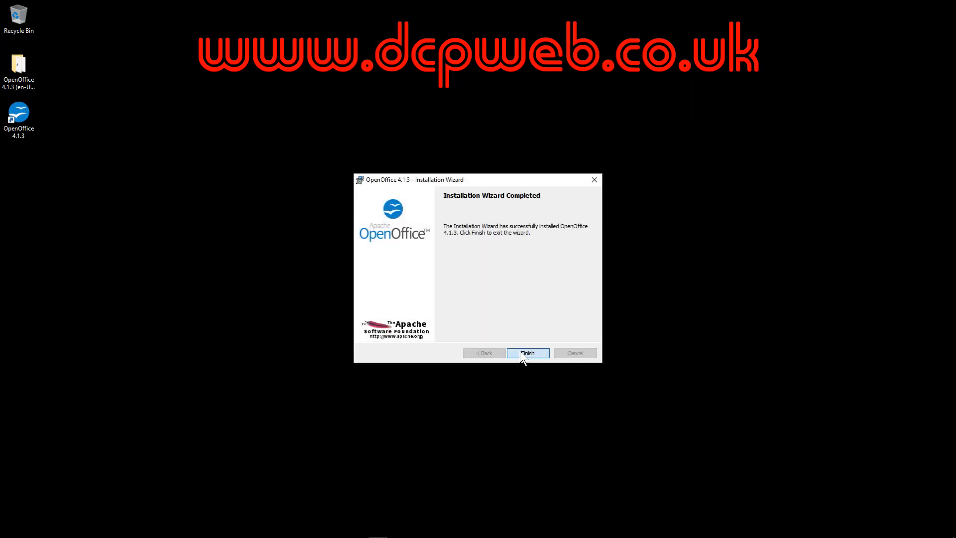
{"action": "left_click", "coordinate": [527, 352]}
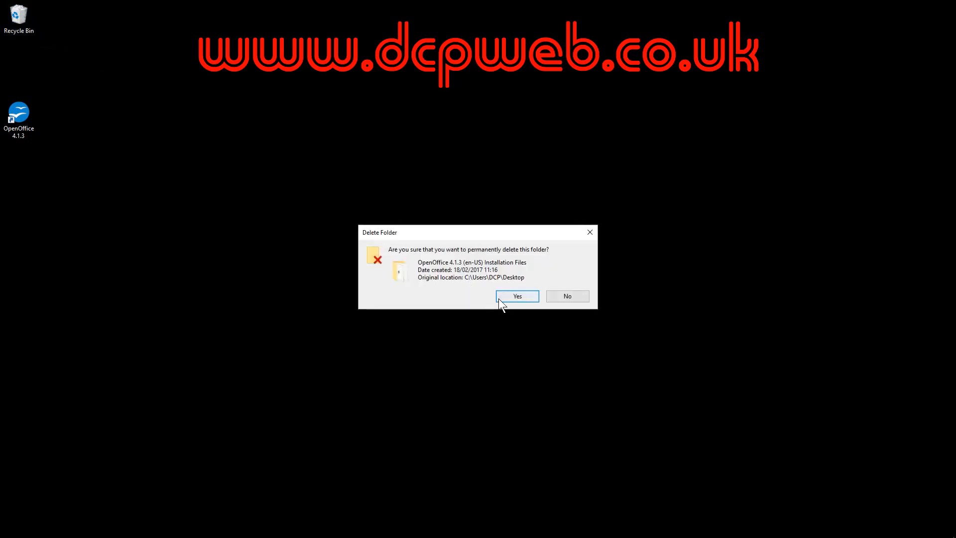
Confirm permanently deleting the OpenOffice installation files folder from the desktop
{"action": "left_click", "coordinate": [517, 296]}
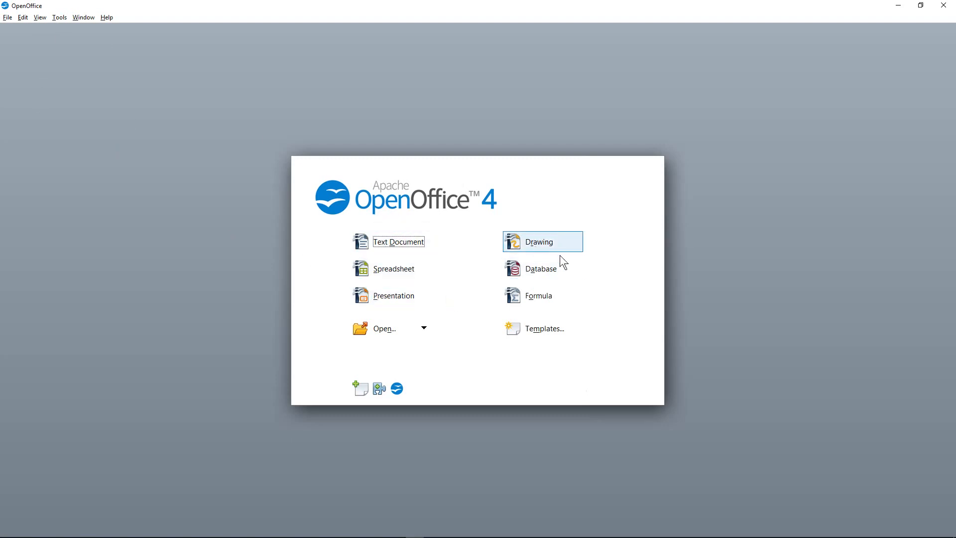
{"action": "mouse_move", "coordinate": [542, 328]}
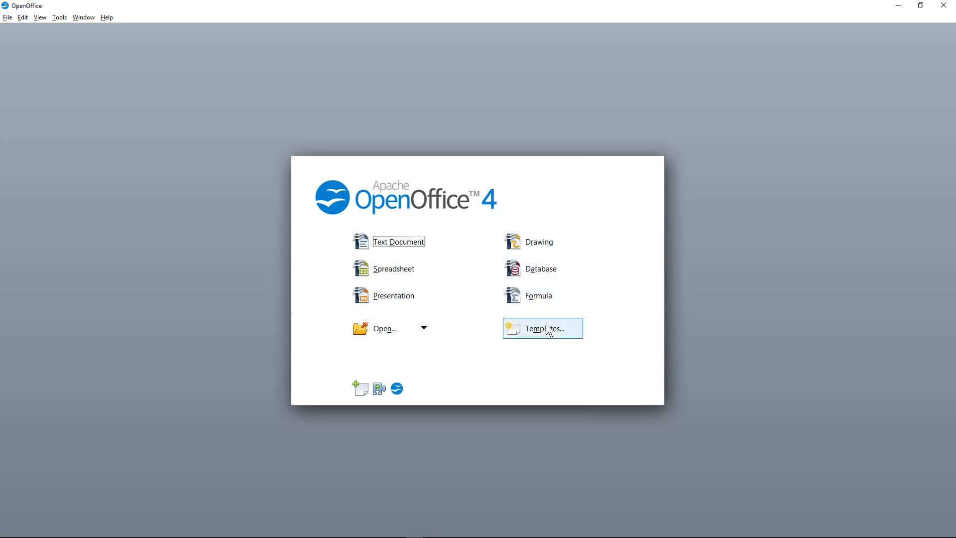
{"action": "mouse_move", "coordinate": [449, 232]}
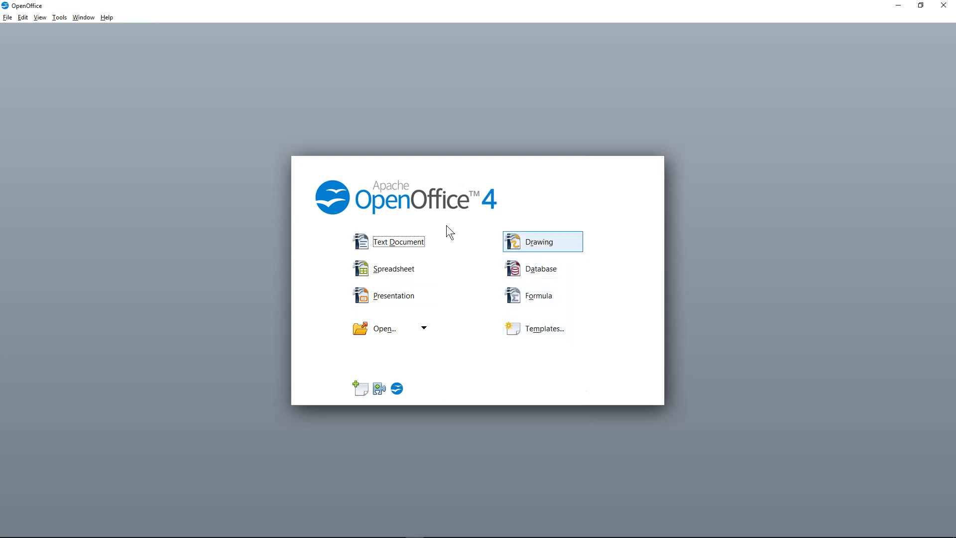
{"action": "mouse_move", "coordinate": [390, 241]}
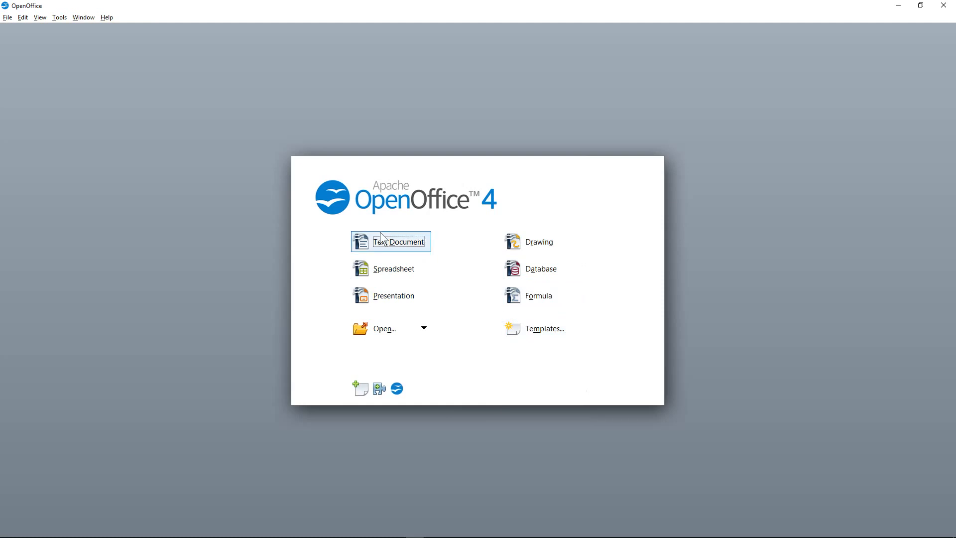
{"action": "mouse_move", "coordinate": [401, 275]}
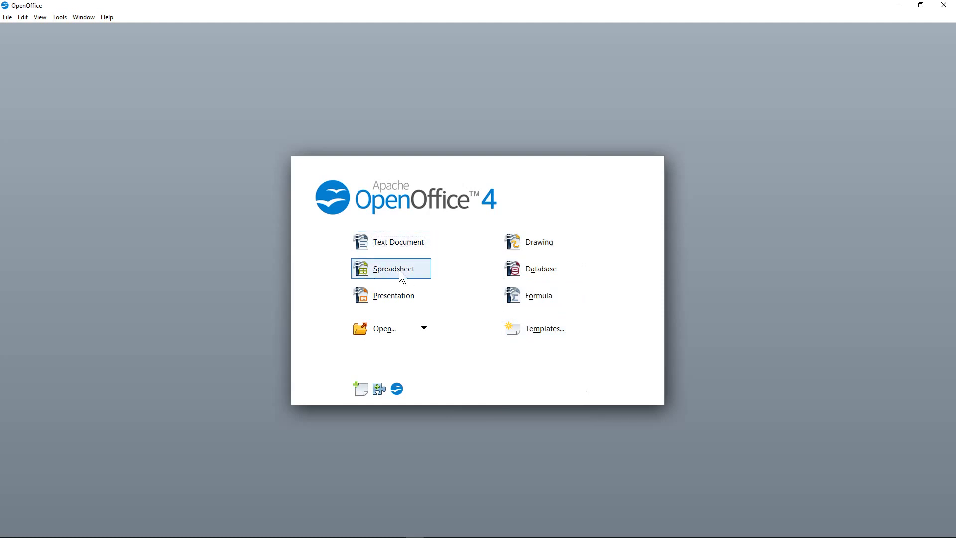
{"action": "mouse_move", "coordinate": [541, 268]}
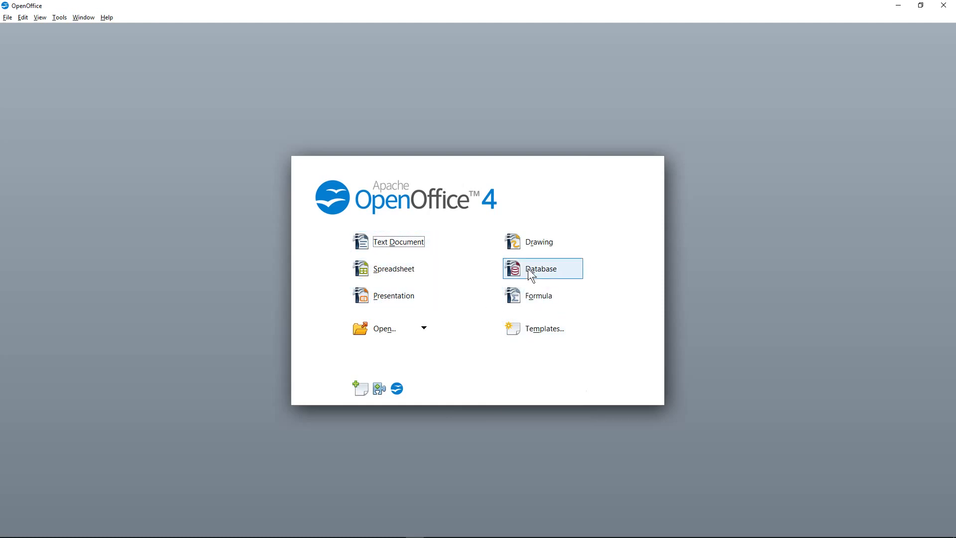
{"action": "mouse_move", "coordinate": [529, 273]}
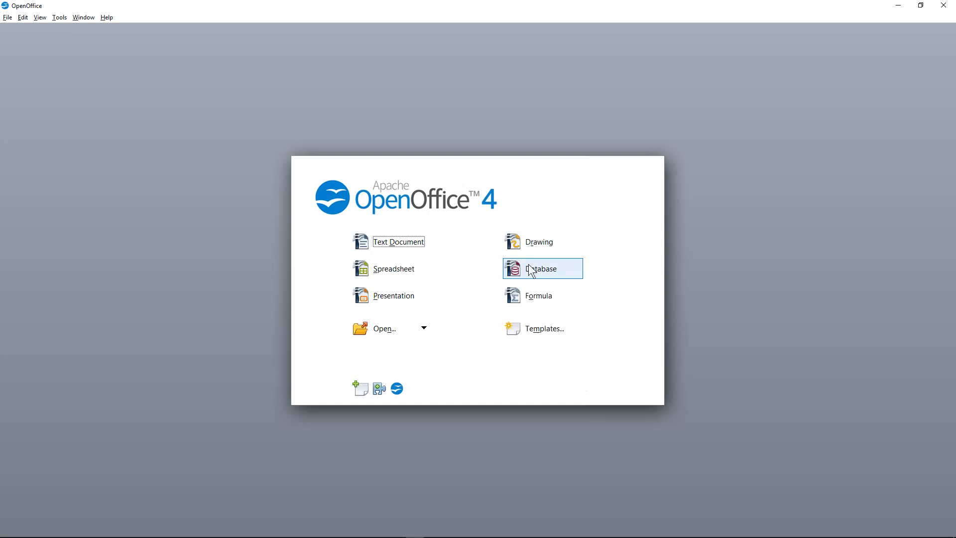
{"action": "mouse_move", "coordinate": [394, 295]}
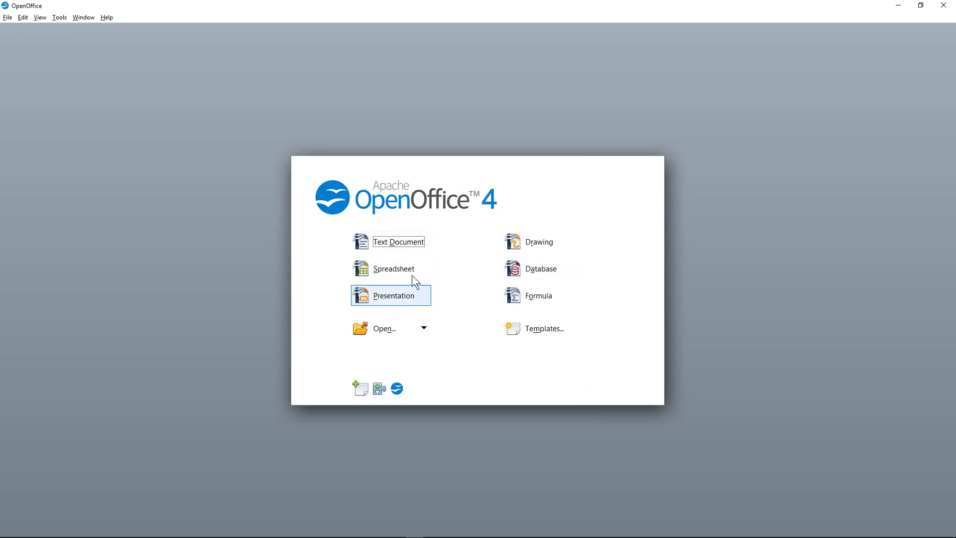
{"action": "mouse_move", "coordinate": [356, 273]}
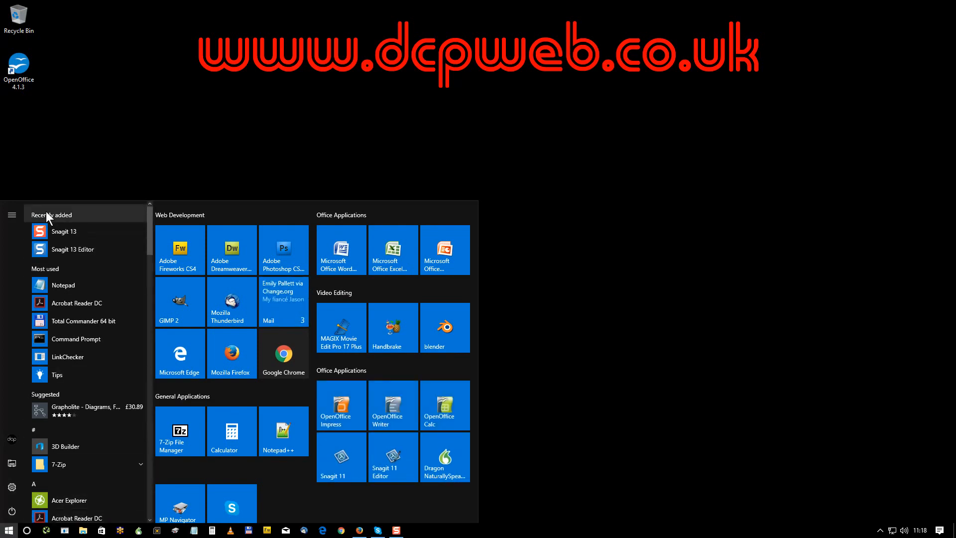
{"action": "mouse_move", "coordinate": [84, 453]}
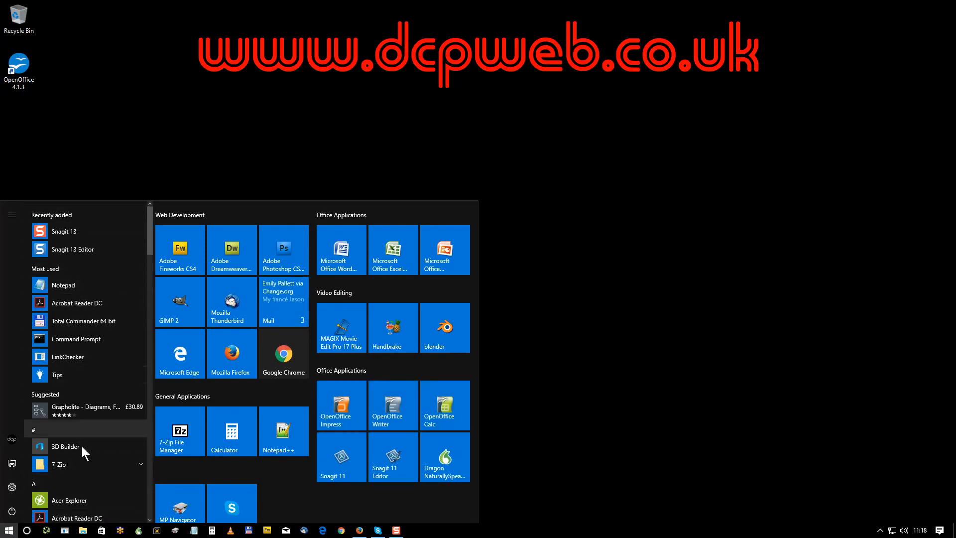
Scroll the Start menu app list down to the OpenOffice 4.1.3 folder
{"action": "scroll", "scroll_direction": "down", "scroll_amount": 3}
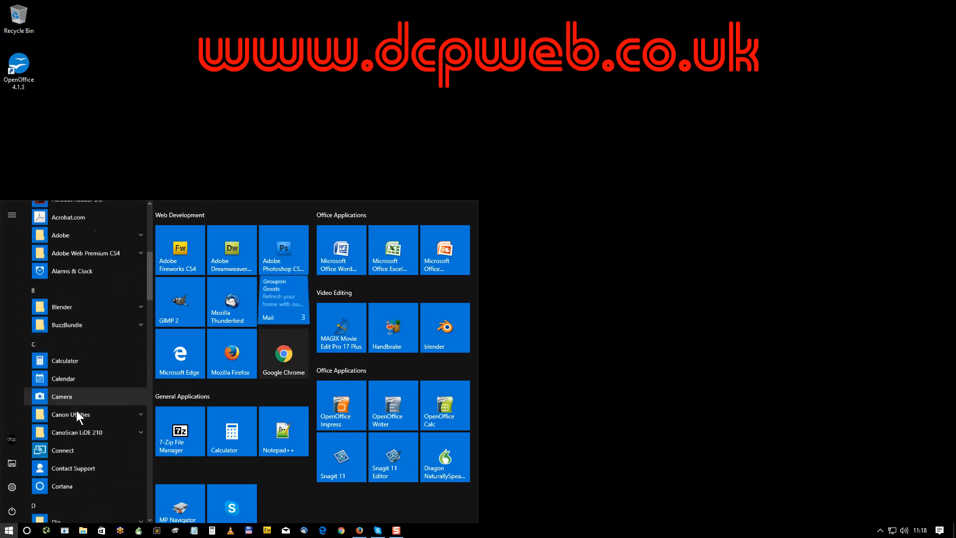
{"action": "scroll", "scroll_direction": "down", "scroll_amount": 3}
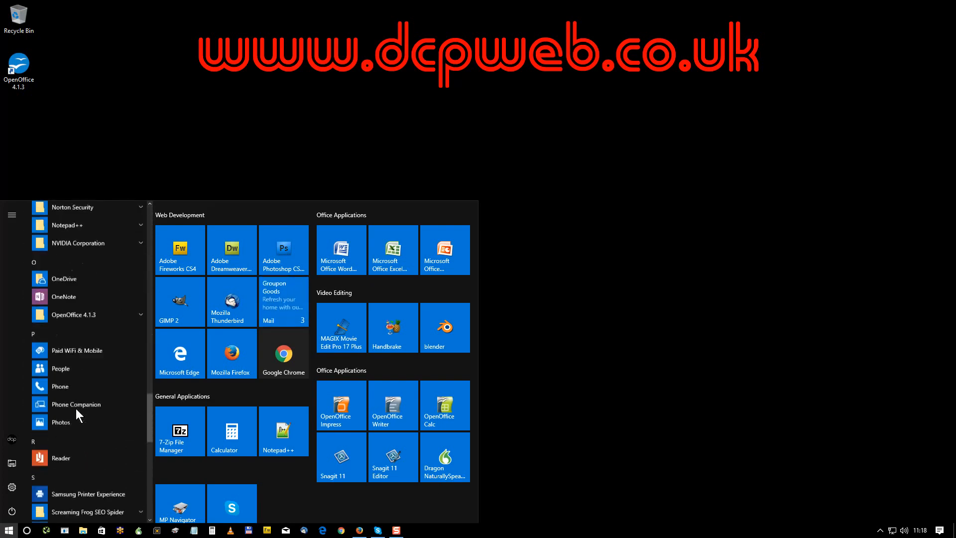
{"action": "scroll", "scroll_direction": "down", "scroll_amount": 3}
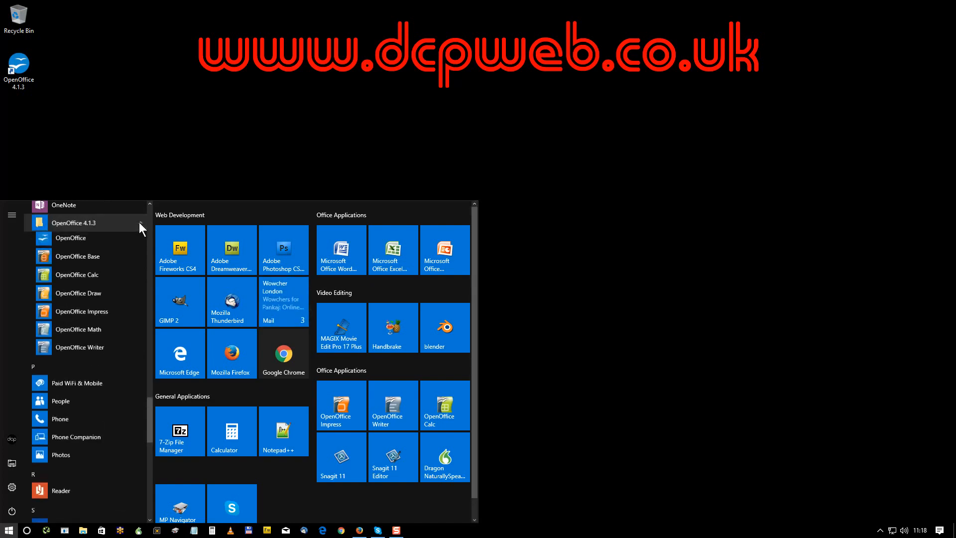
{"action": "mouse_move", "coordinate": [93, 258]}
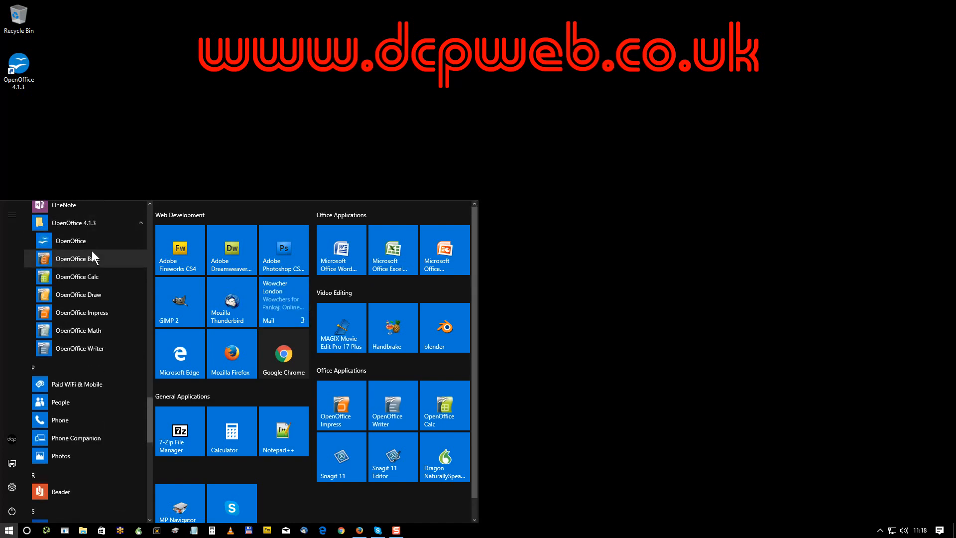
{"action": "mouse_move", "coordinate": [82, 280]}
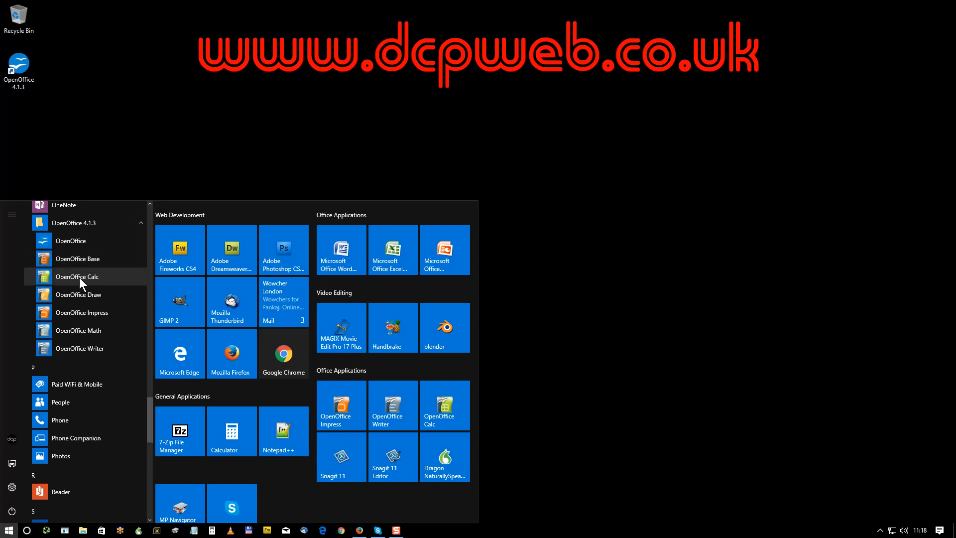
{"action": "mouse_move", "coordinate": [77, 295]}
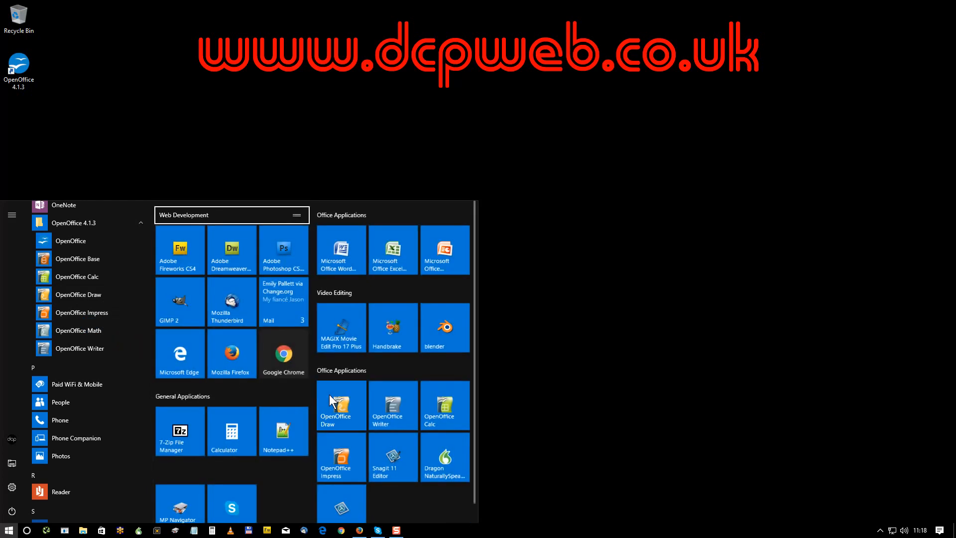
{"action": "mouse_move", "coordinate": [345, 452]}
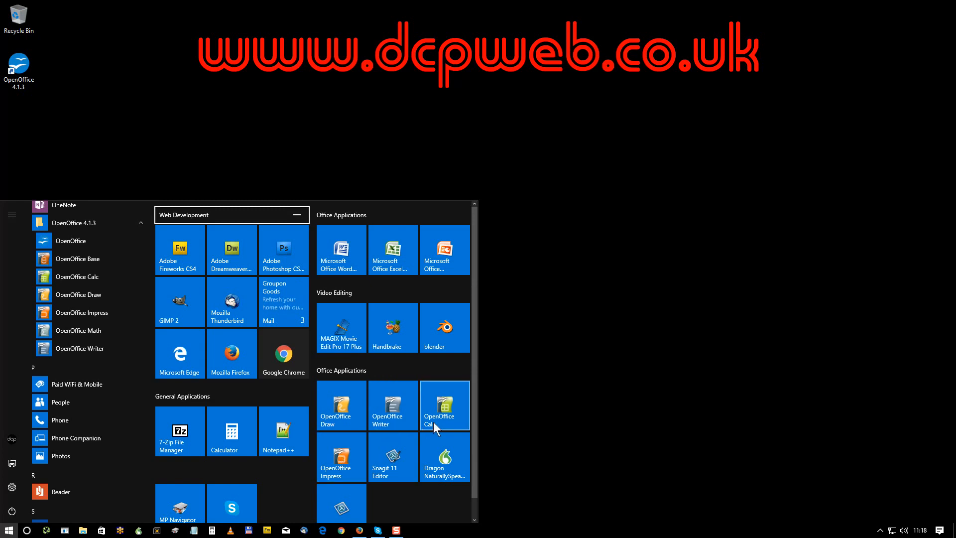
{"action": "mouse_move", "coordinate": [341, 405]}
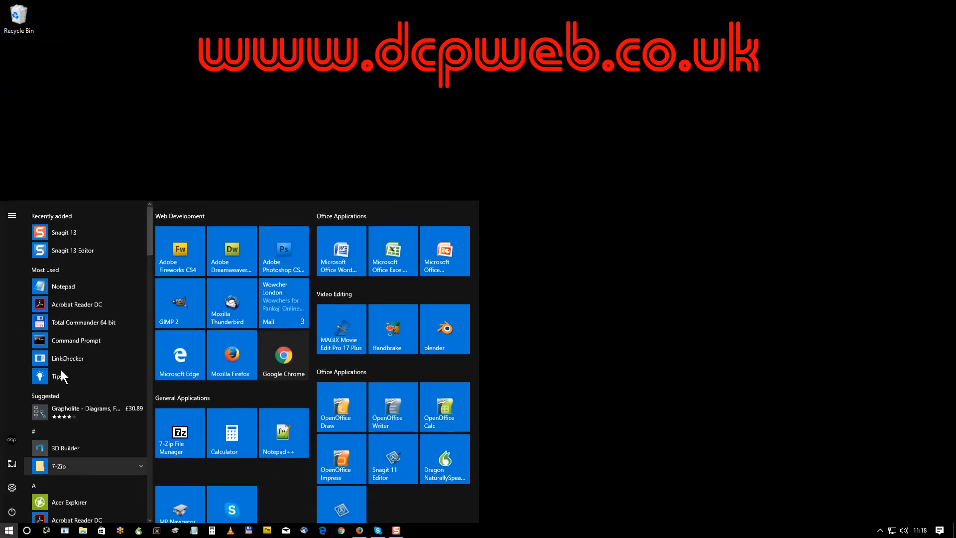
Expand the OpenOffice 4.1.3 folder and unpin the OpenOffice Draw tile from Start
{"action": "scroll", "scroll_direction": "down", "scroll_amount": 3}
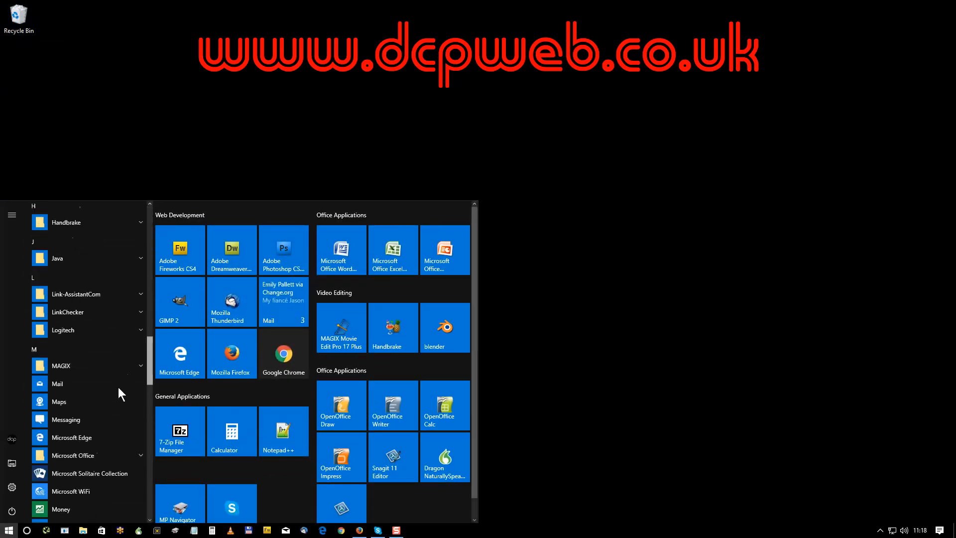
{"action": "scroll", "scroll_direction": "down", "scroll_amount": 3}
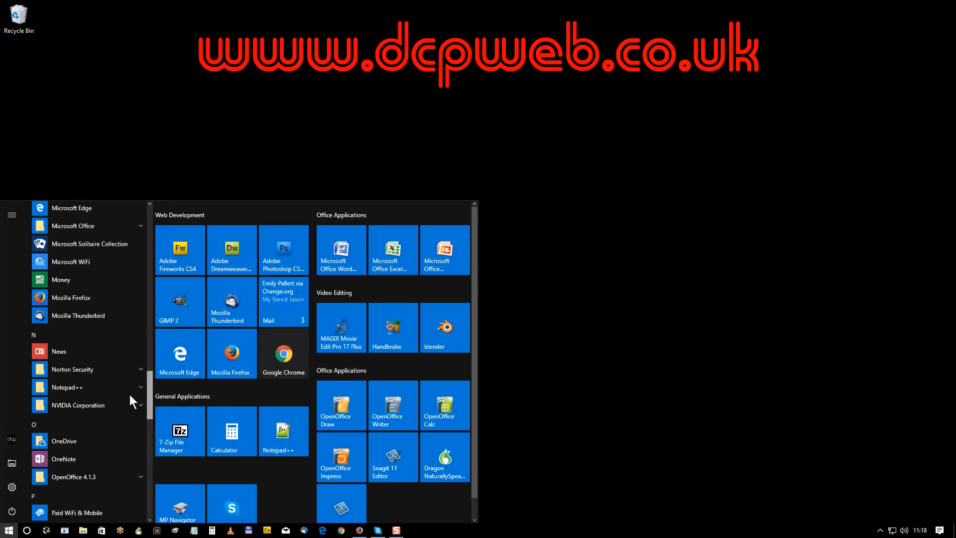
{"action": "scroll", "scroll_direction": "down", "scroll_amount": 3}
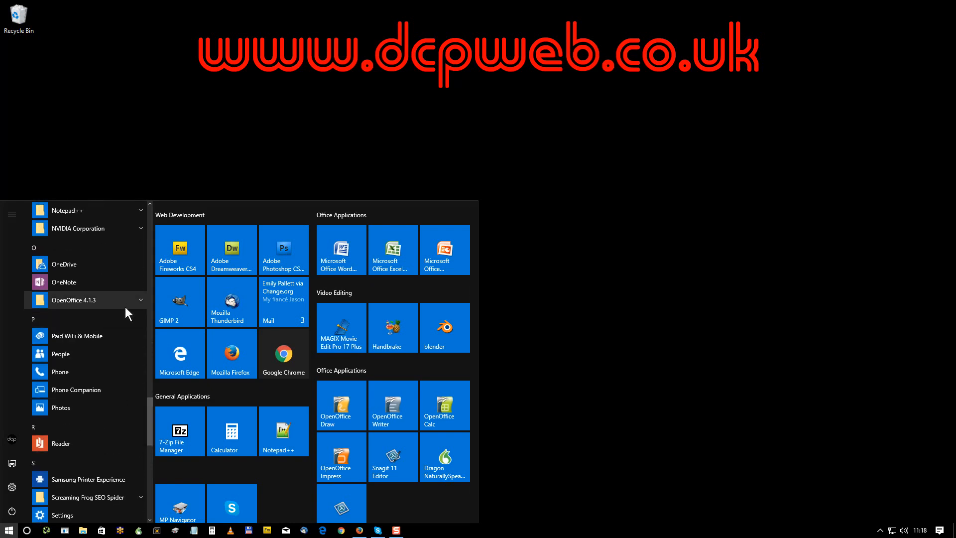
{"action": "left_click", "coordinate": [75, 299]}
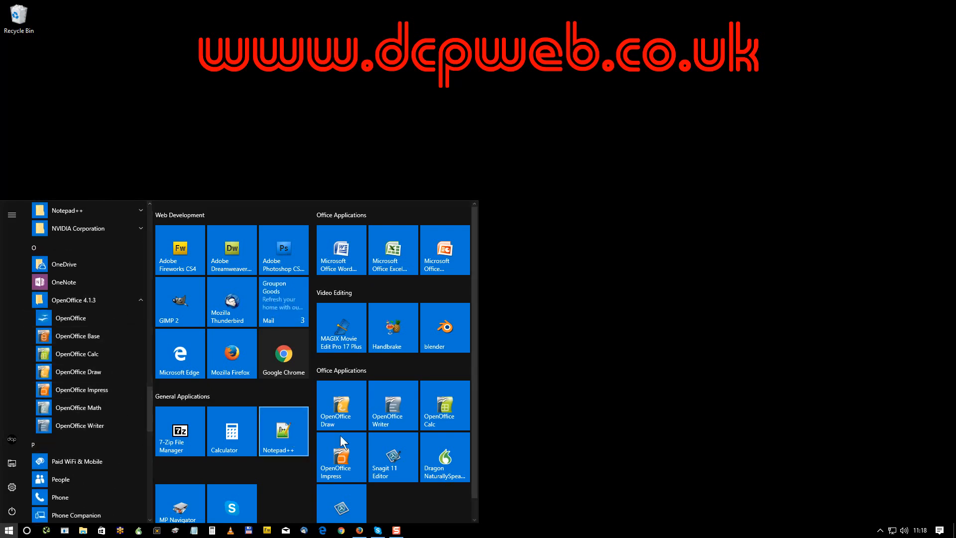
{"action": "mouse_move", "coordinate": [355, 378]}
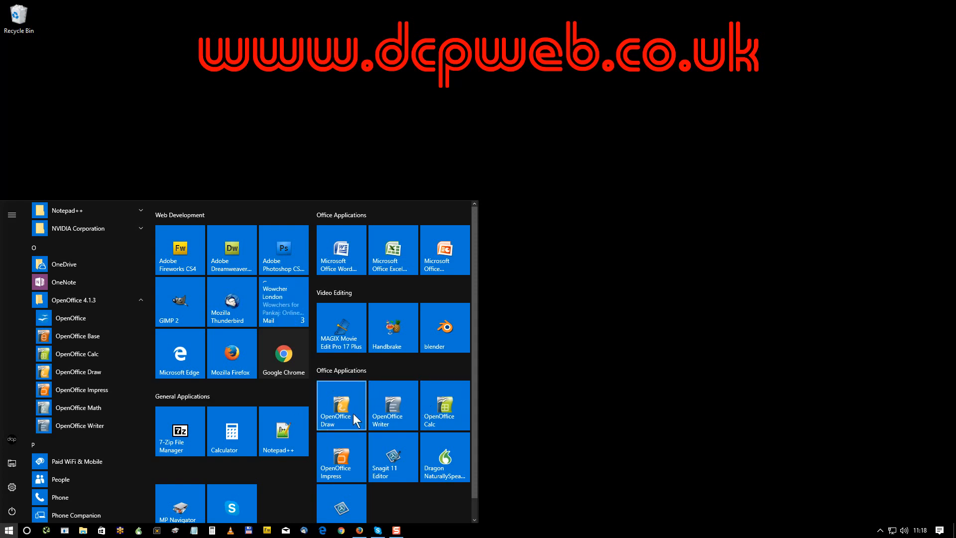
{"action": "mouse_move", "coordinate": [359, 442]}
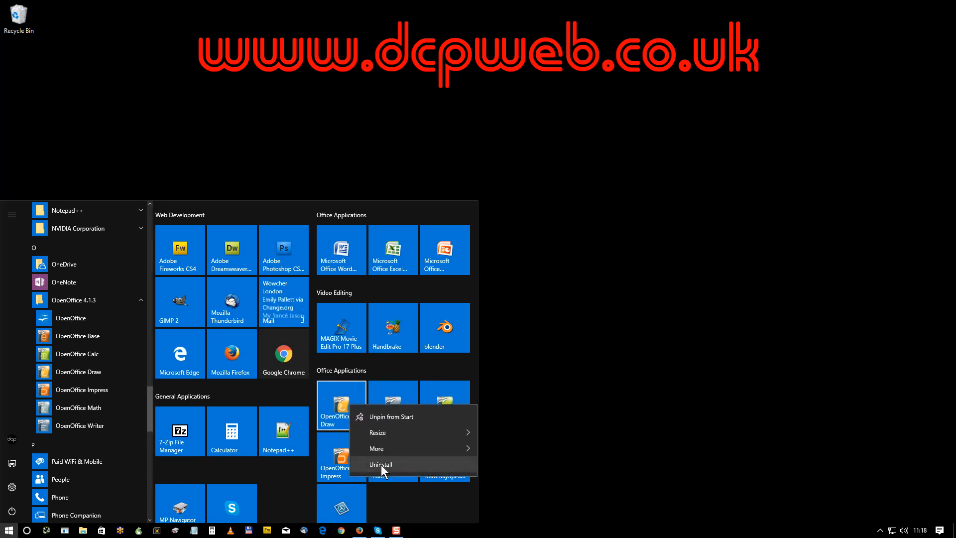
{"action": "mouse_move", "coordinate": [382, 420]}
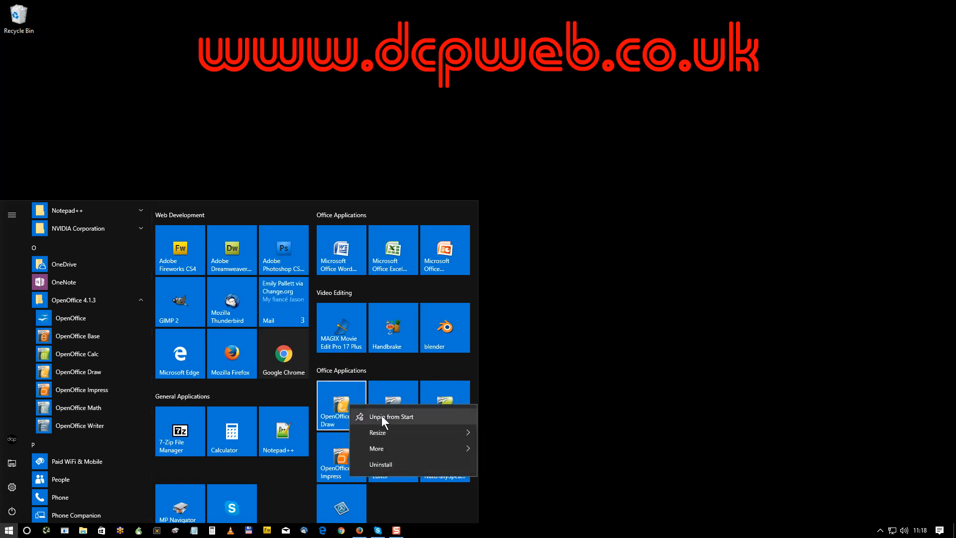
{"action": "left_click", "coordinate": [391, 417]}
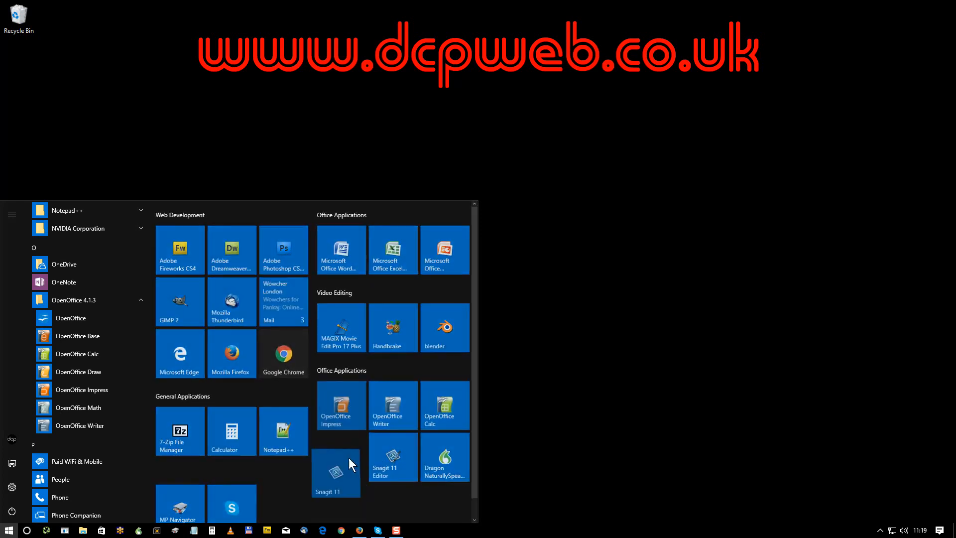
{"action": "mouse_move", "coordinate": [444, 405]}
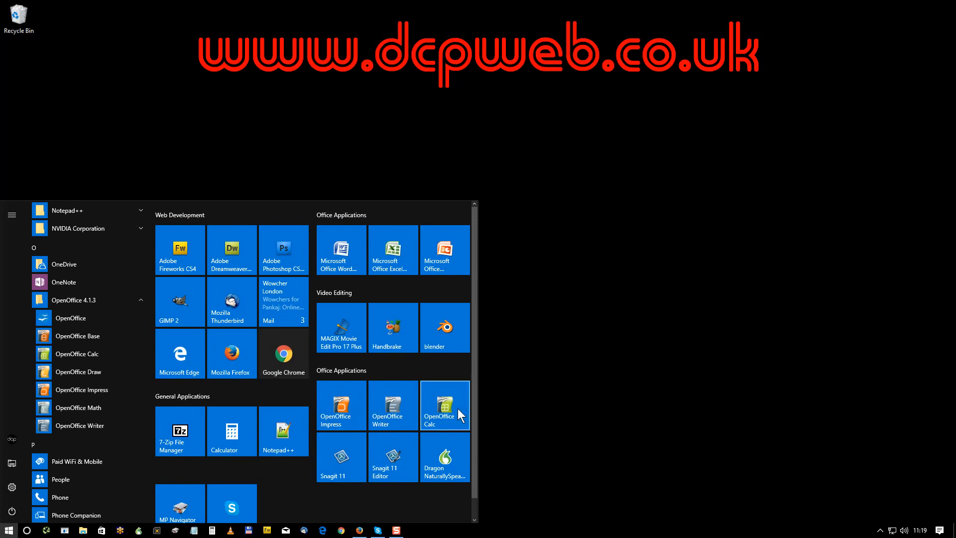
{"action": "mouse_move", "coordinate": [612, 305]}
{"action": "type", "text": "yu"}
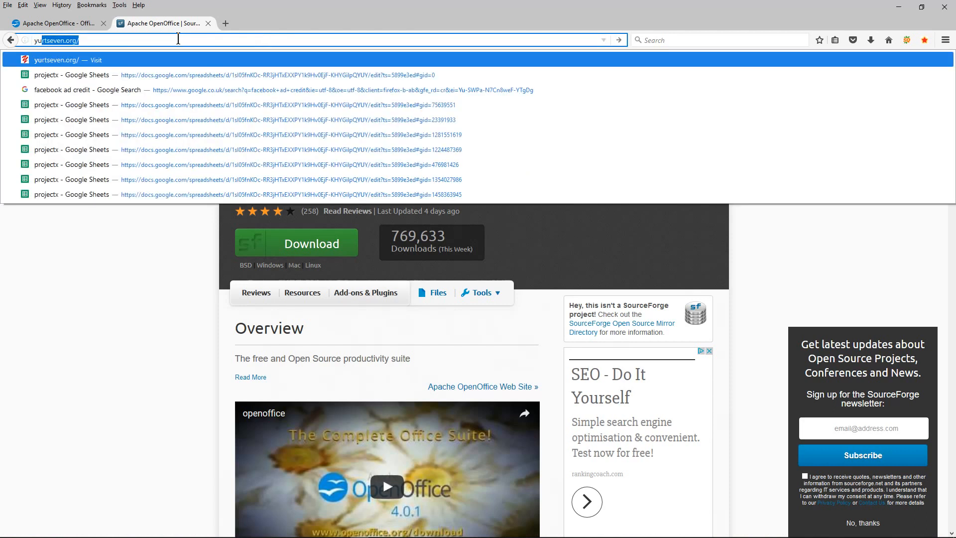
Replace the suggested address with youtube.com/ in the Firefox address bar and load it
{"action": "key", "text": "Escape"}
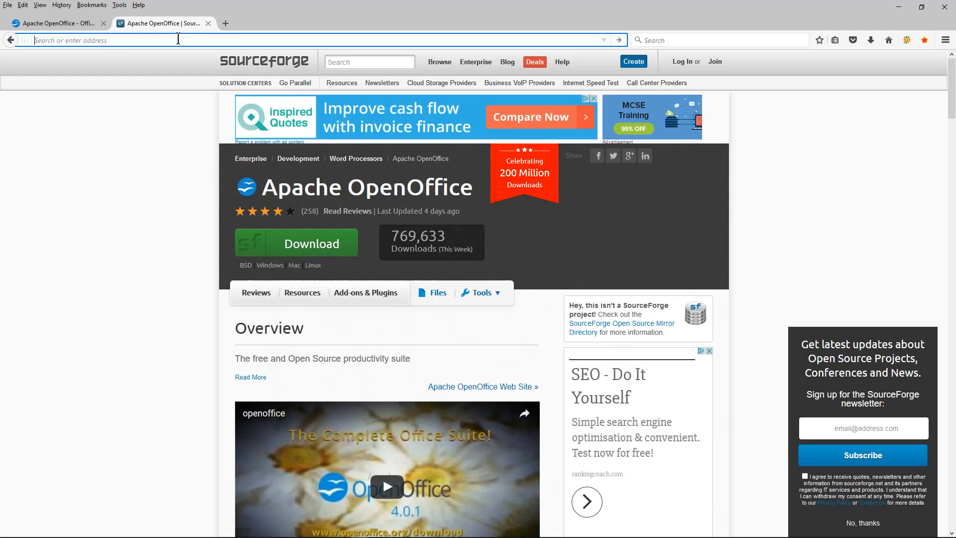
{"action": "type", "text": "youtbe"}
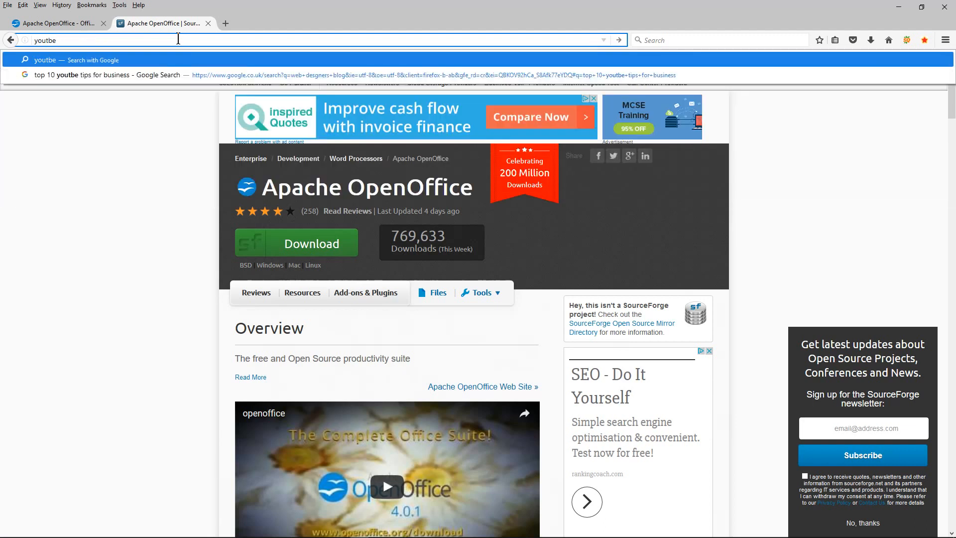
{"action": "type", "text": "ube.com/user/dcpwebdesigners"}
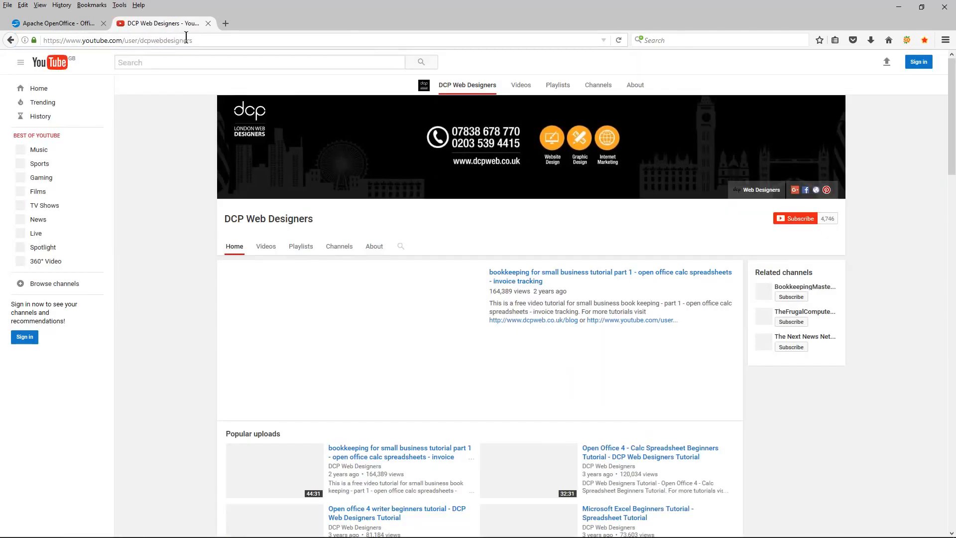
Expand the Open Office 4 Tutorials section on the DCP Web Designers channel to show more videos
{"action": "left_click", "coordinate": [354, 335]}
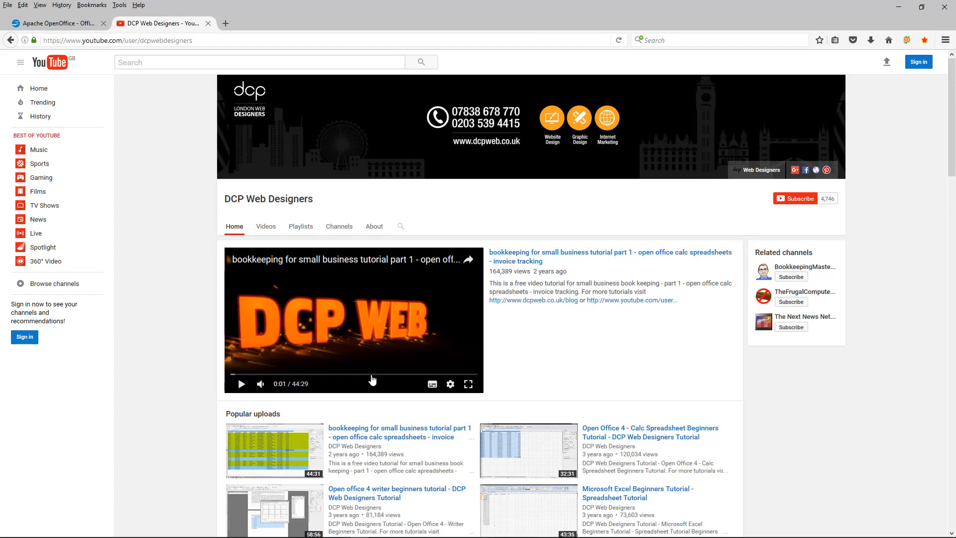
{"action": "scroll", "scroll_direction": "down", "scroll_amount": 3}
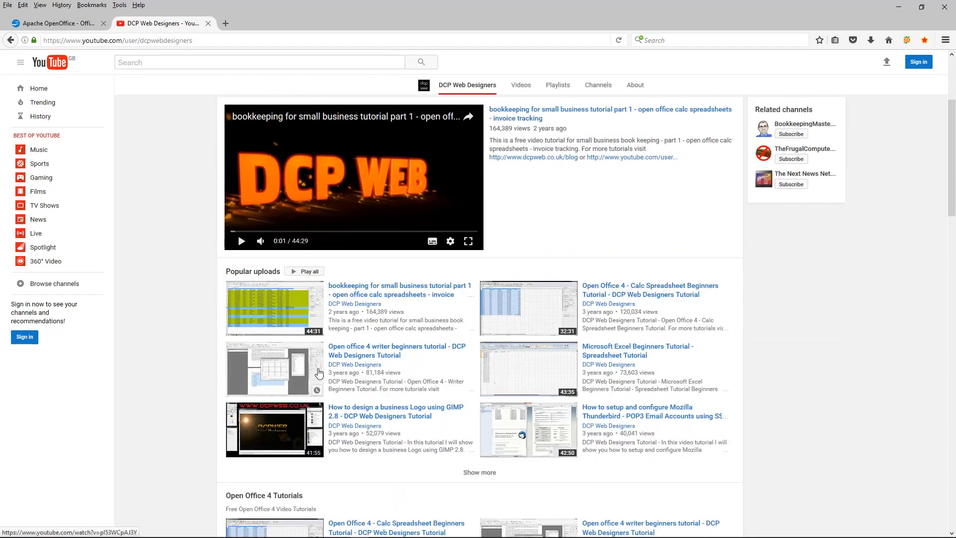
{"action": "scroll", "scroll_direction": "down", "scroll_amount": 3}
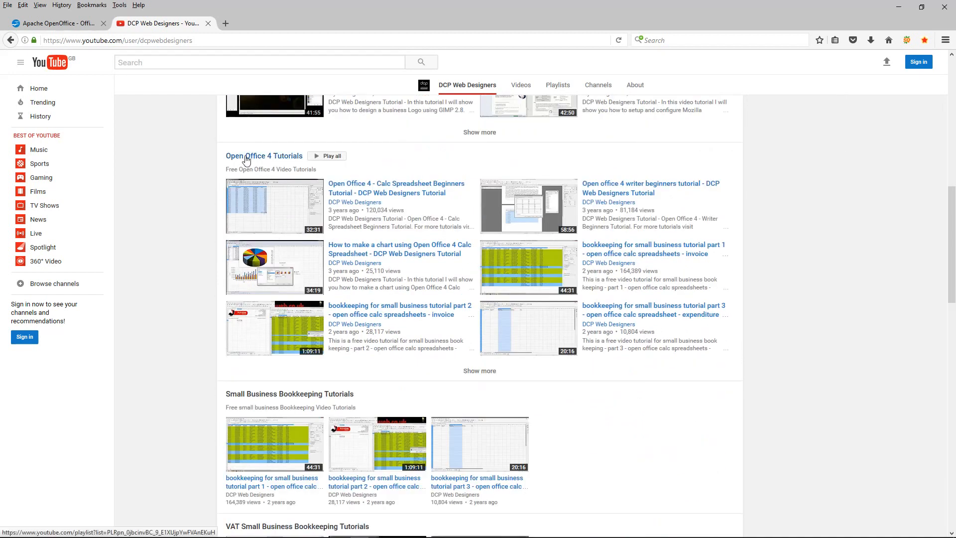
{"action": "mouse_move", "coordinate": [297, 267]}
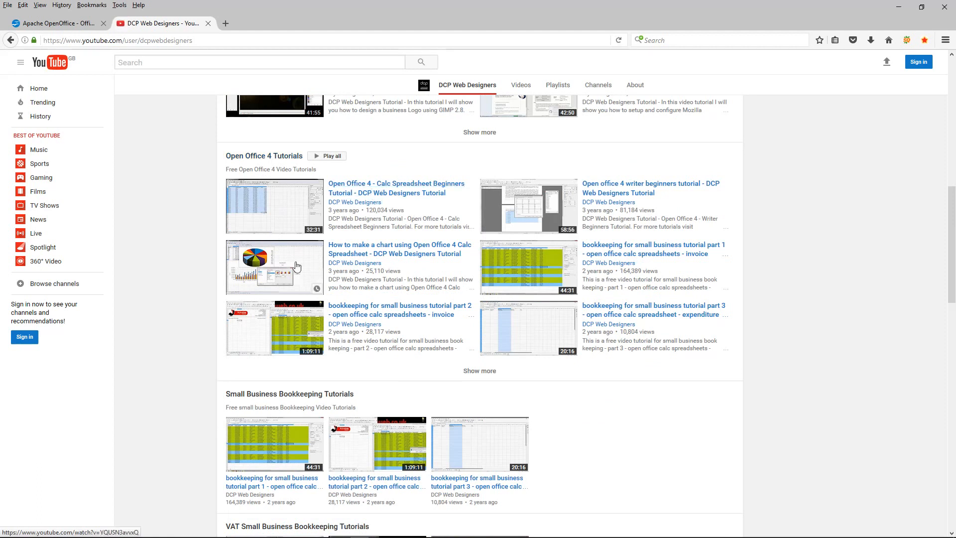
{"action": "mouse_move", "coordinate": [330, 183]}
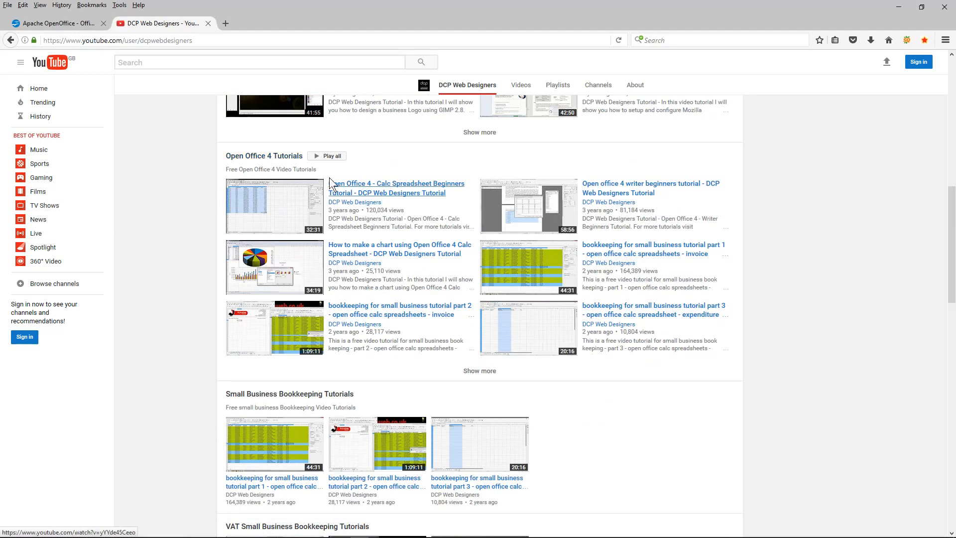
{"action": "mouse_move", "coordinate": [599, 304]}
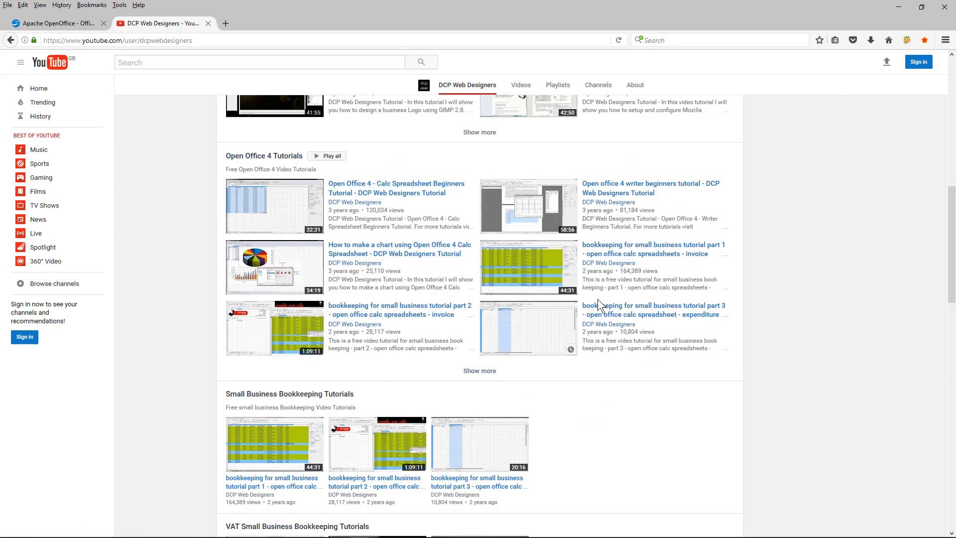
{"action": "mouse_move", "coordinate": [361, 211]}
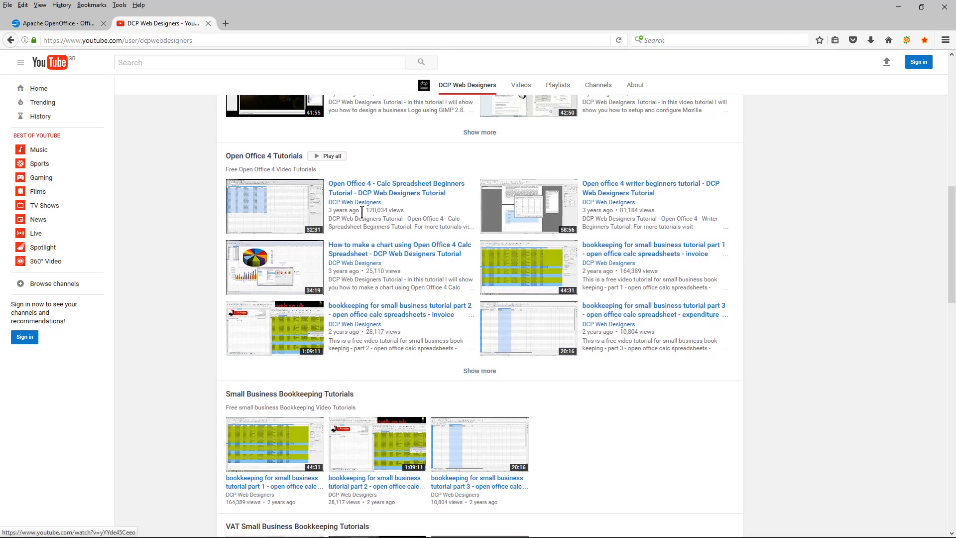
{"action": "mouse_move", "coordinate": [554, 206]}
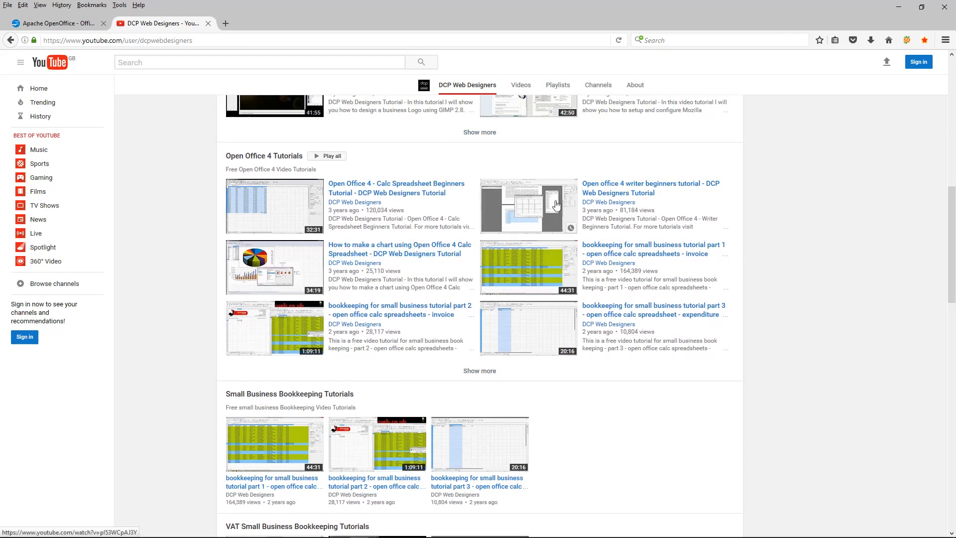
{"action": "mouse_move", "coordinate": [488, 219]}
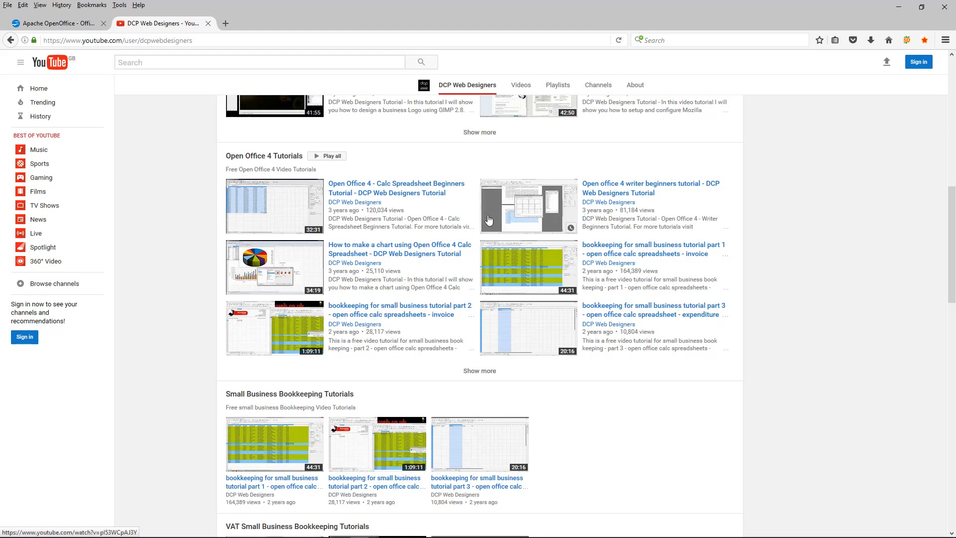
{"action": "mouse_move", "coordinate": [537, 212]}
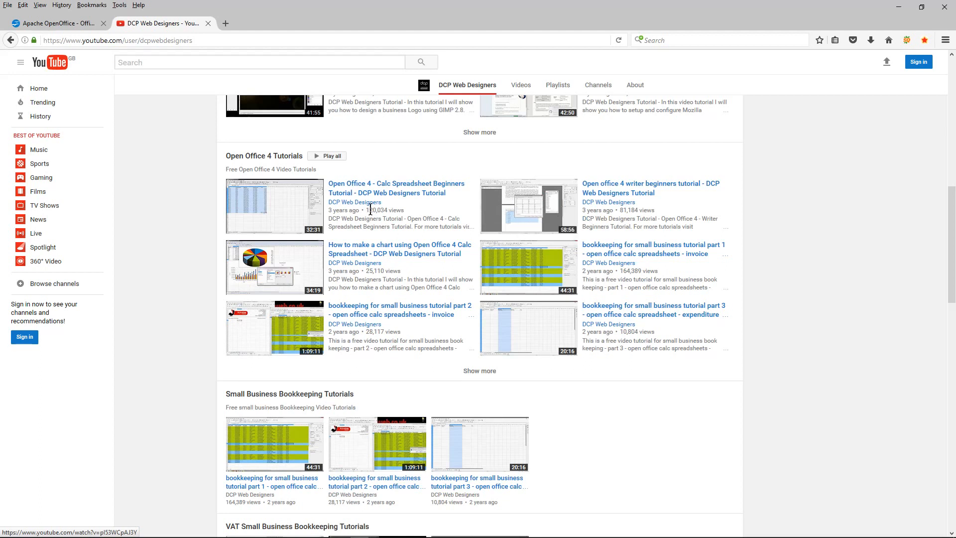
{"action": "mouse_move", "coordinate": [479, 370]}
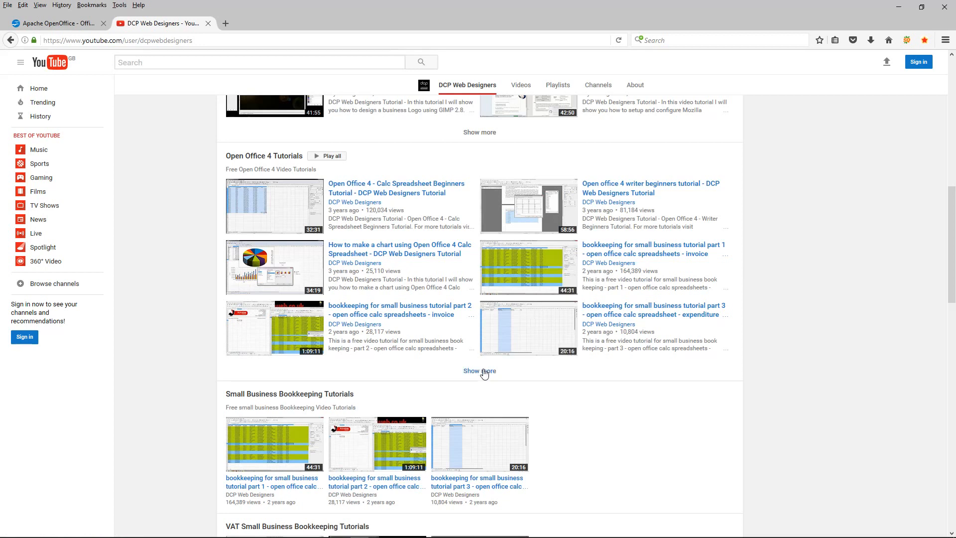
{"action": "left_click", "coordinate": [479, 370]}
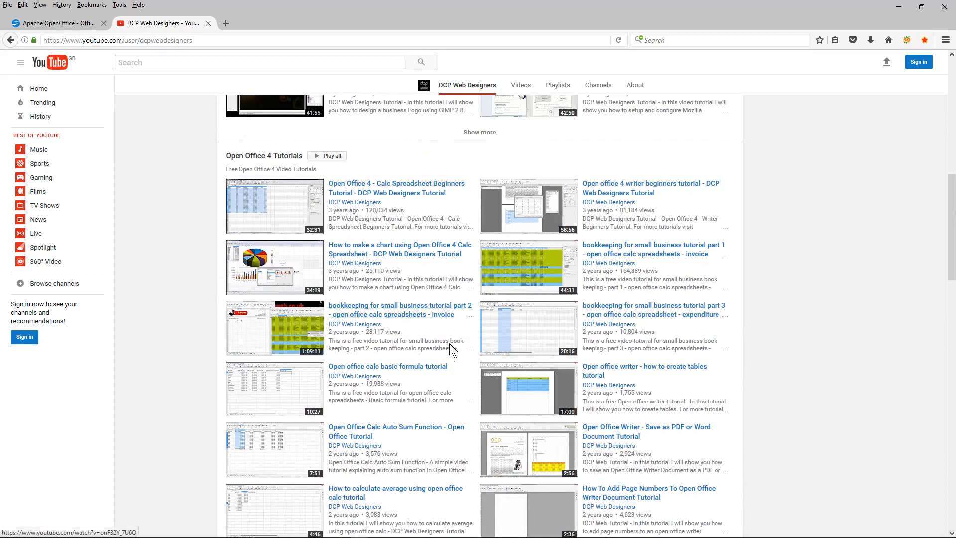
{"action": "mouse_move", "coordinate": [282, 185]}
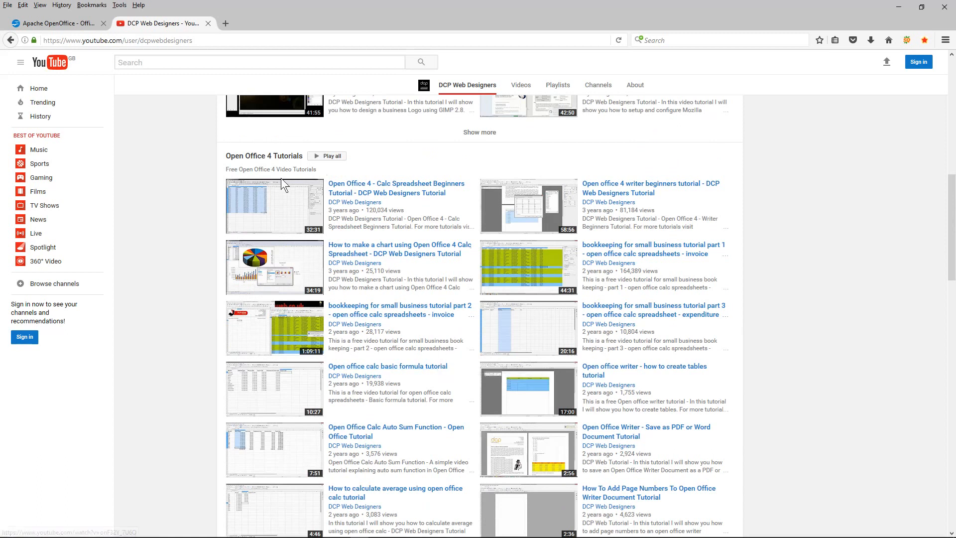
{"action": "mouse_move", "coordinate": [496, 456]}
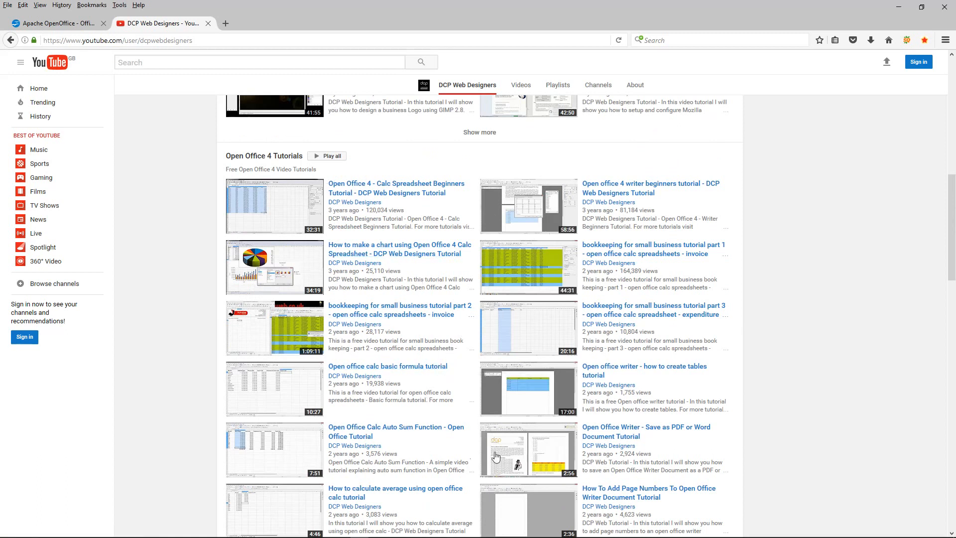
{"action": "mouse_move", "coordinate": [479, 491]}
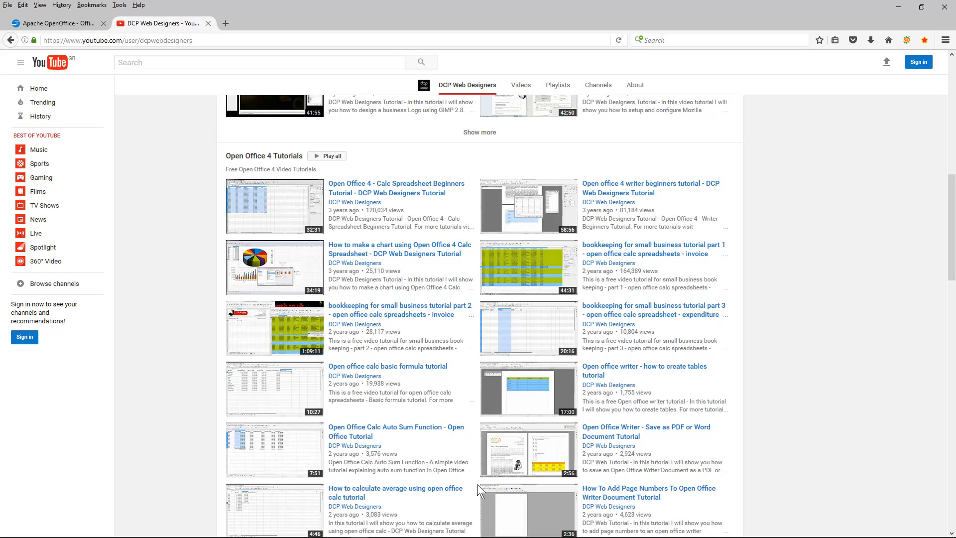